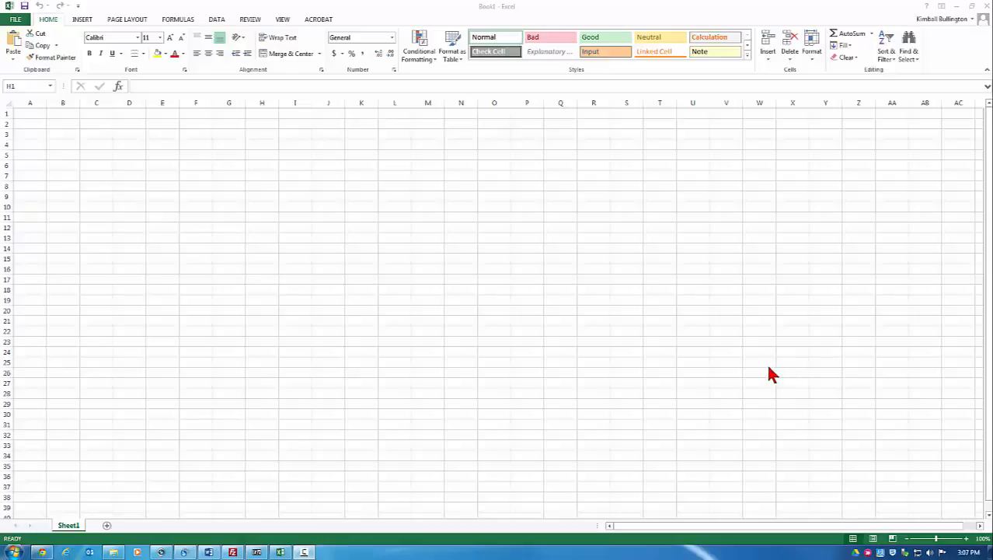
{"action": "mouse_move", "coordinate": [780, 378]}
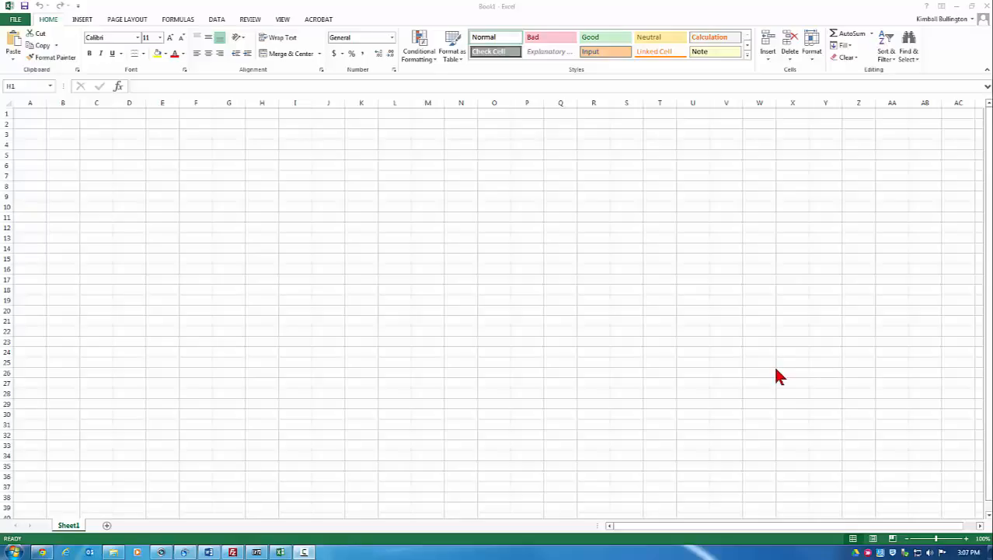
{"action": "mouse_move", "coordinate": [617, 314]}
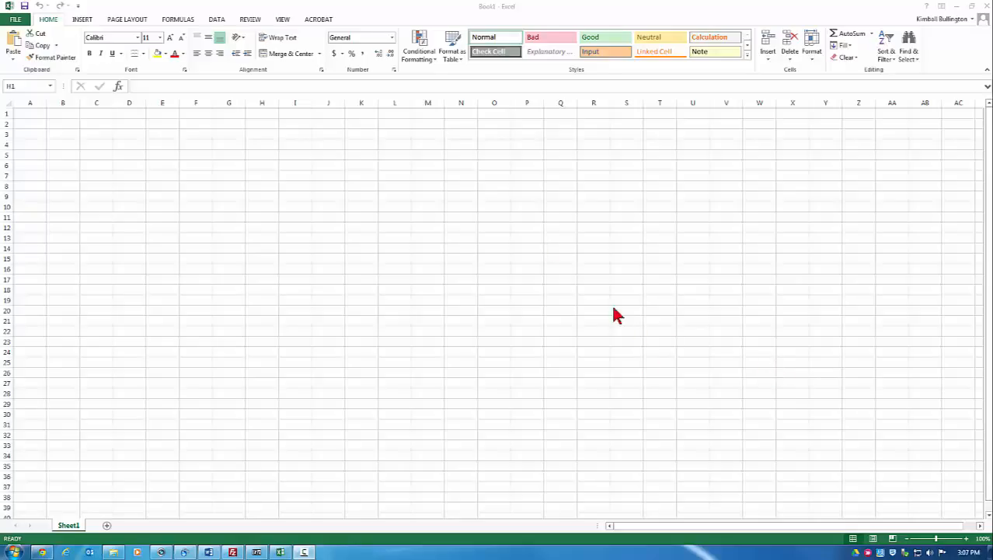
{"action": "mouse_move", "coordinate": [164, 23]}
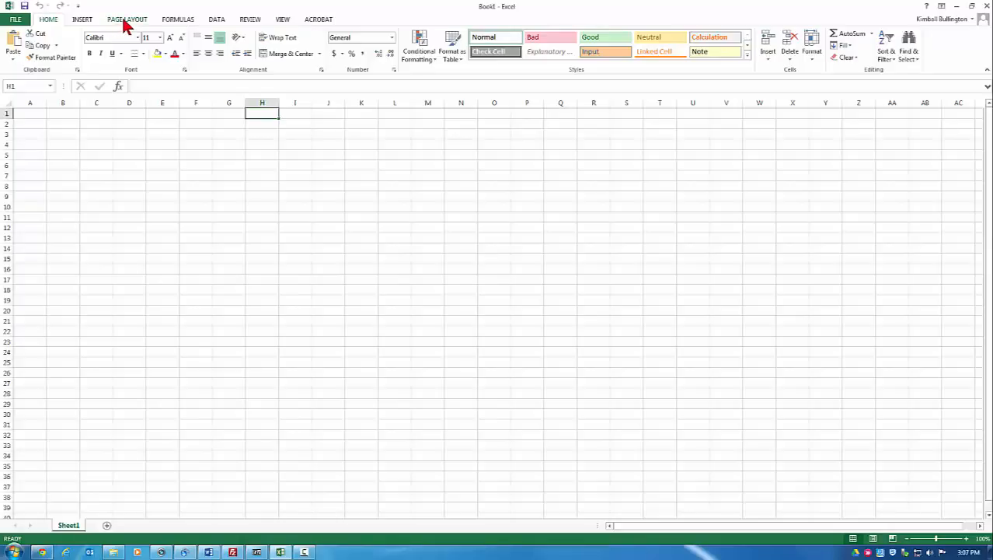
- Show the sheet in Page Layout view, then turn to inserting objects
{"action": "left_click", "coordinate": [109, 46]}
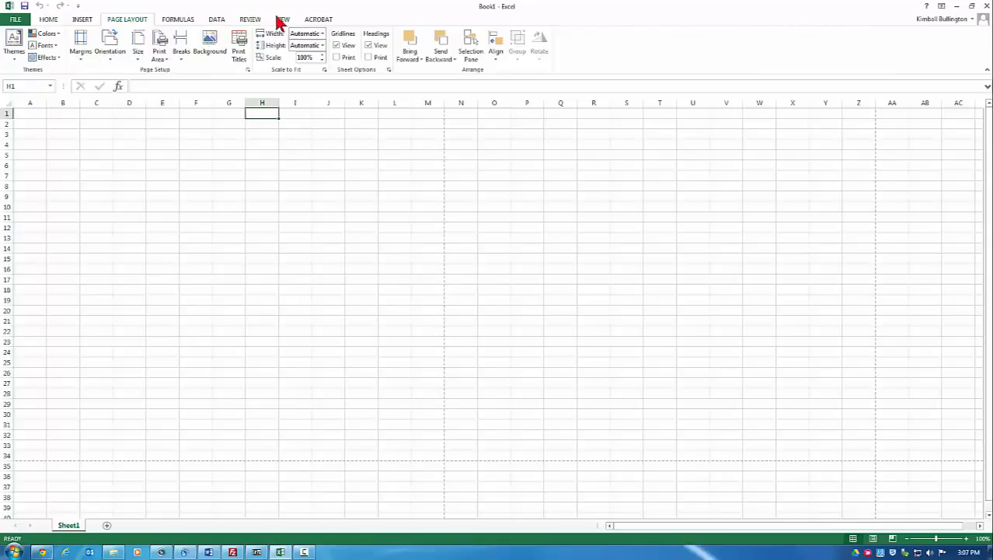
{"action": "left_click", "coordinate": [283, 19]}
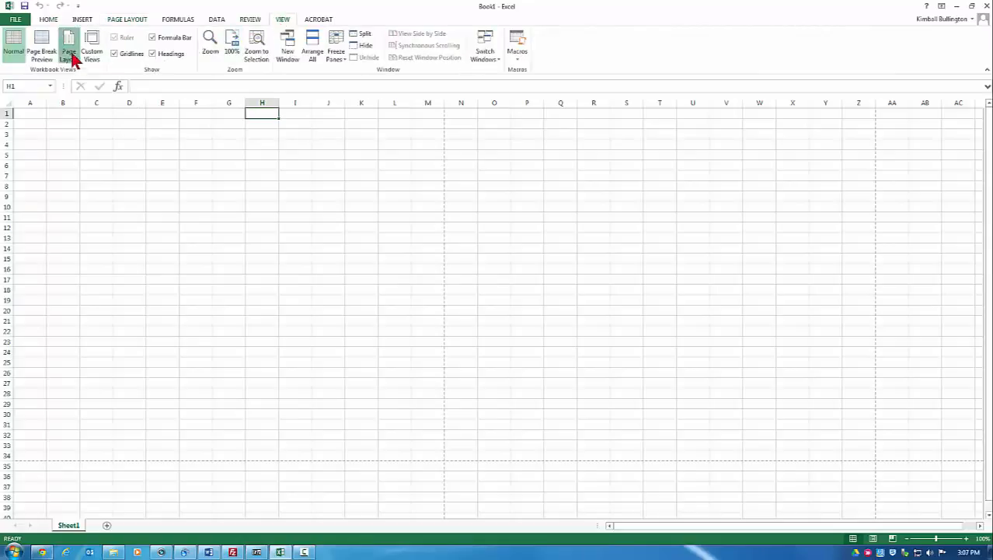
{"action": "left_click", "coordinate": [69, 46]}
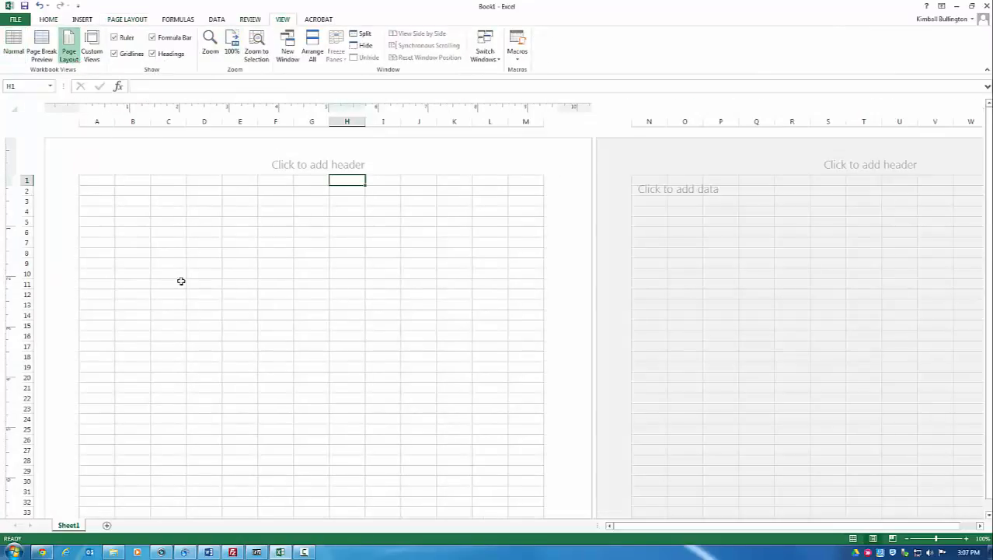
{"action": "mouse_move", "coordinate": [84, 28]}
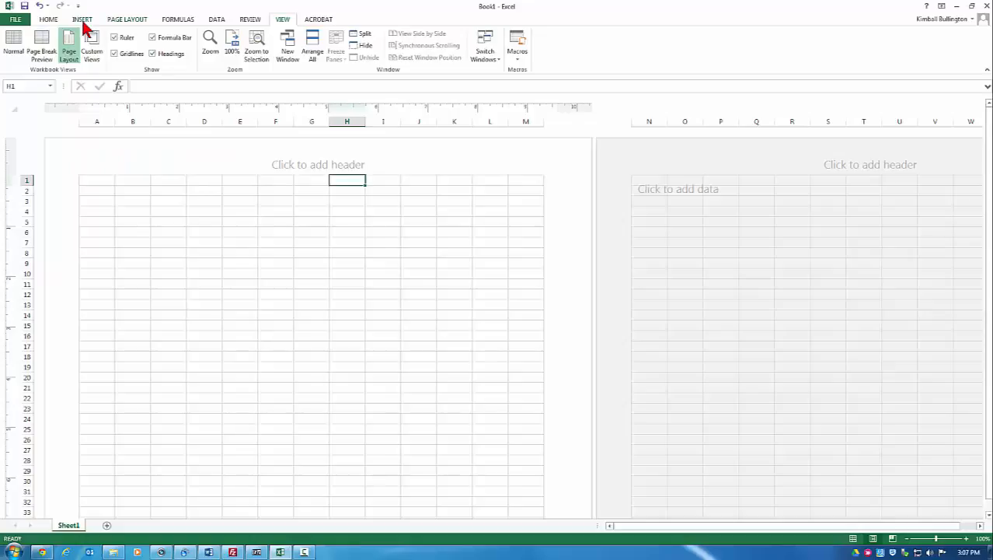
{"action": "left_click", "coordinate": [82, 19]}
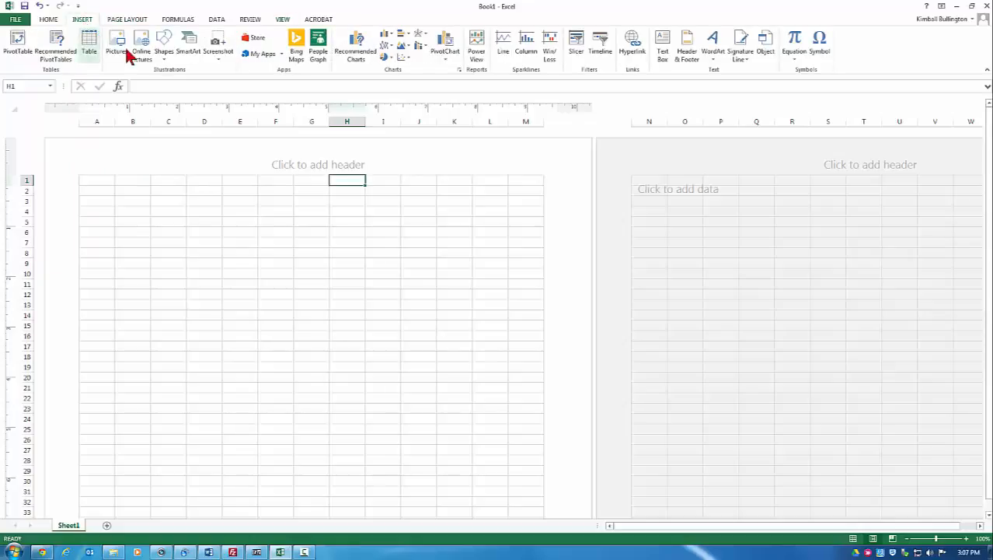
- Start a straight Line shape to draw the fish's spine across row 11
{"action": "left_click", "coordinate": [163, 44]}
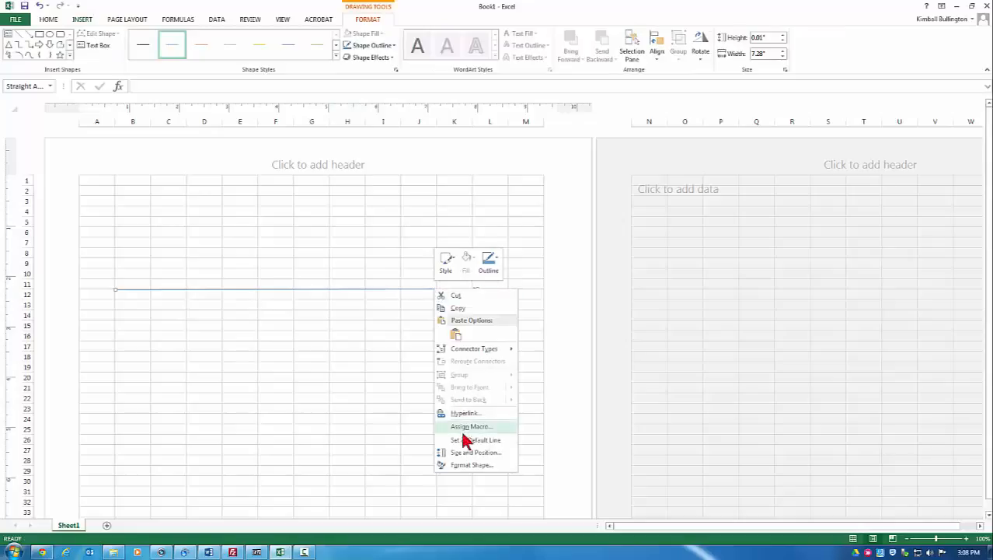
- Format the spine line as 4 pt wide and black
{"action": "left_click", "coordinate": [472, 463]}
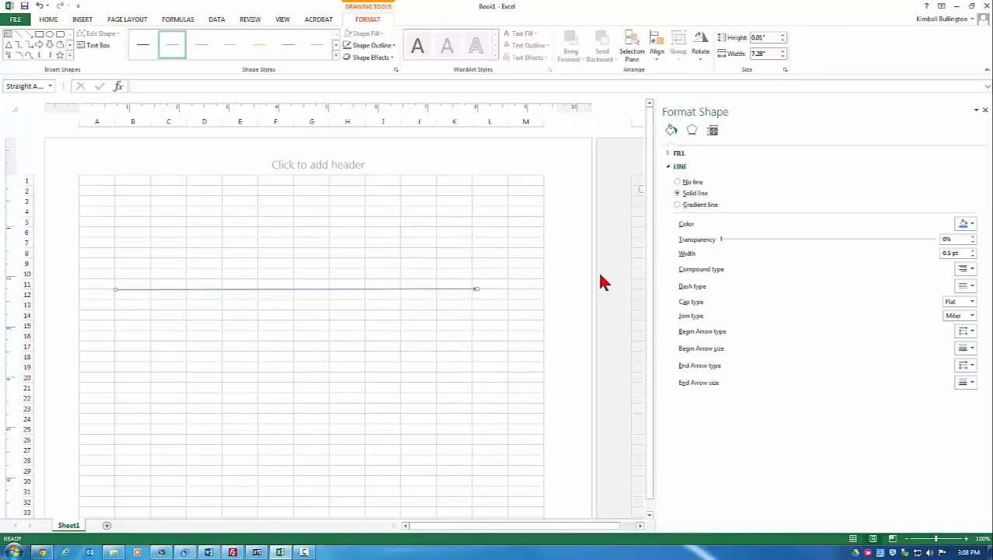
{"action": "mouse_move", "coordinate": [750, 267]}
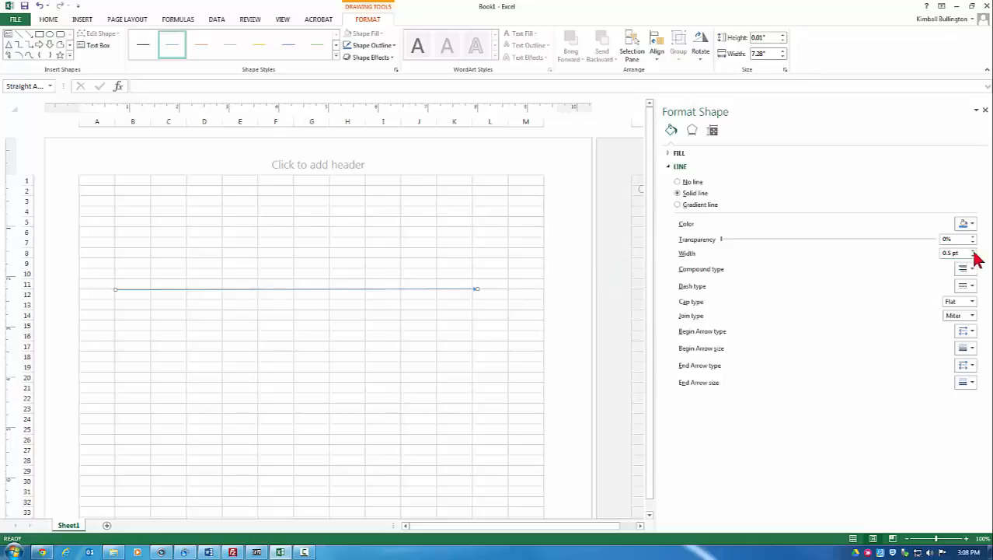
{"action": "left_click", "coordinate": [972, 250]}
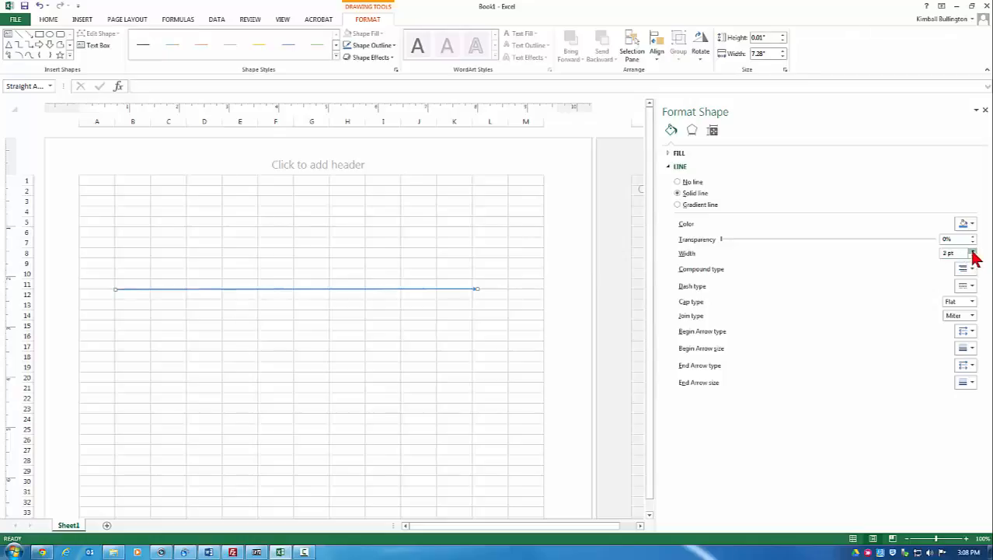
{"action": "left_click", "coordinate": [972, 250]}
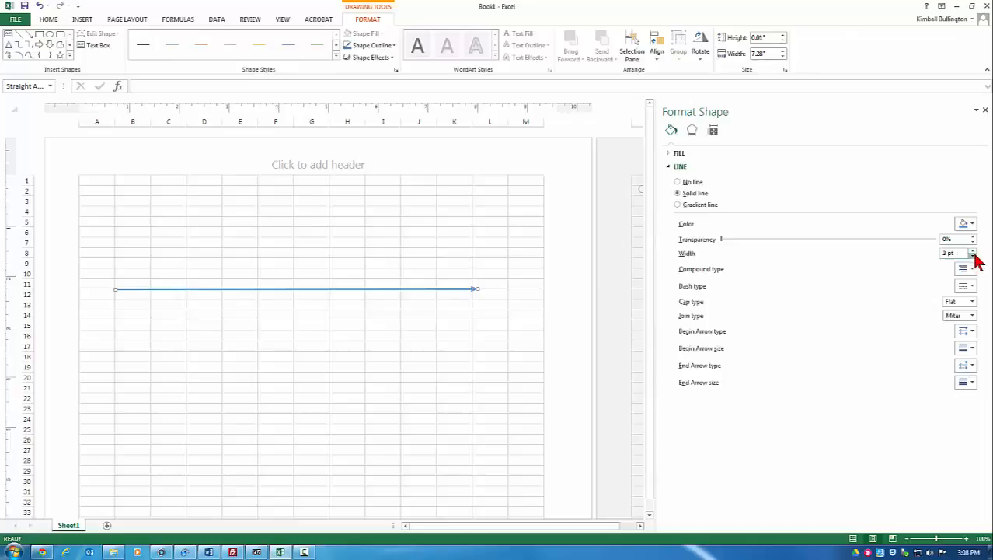
{"action": "left_click", "coordinate": [972, 224]}
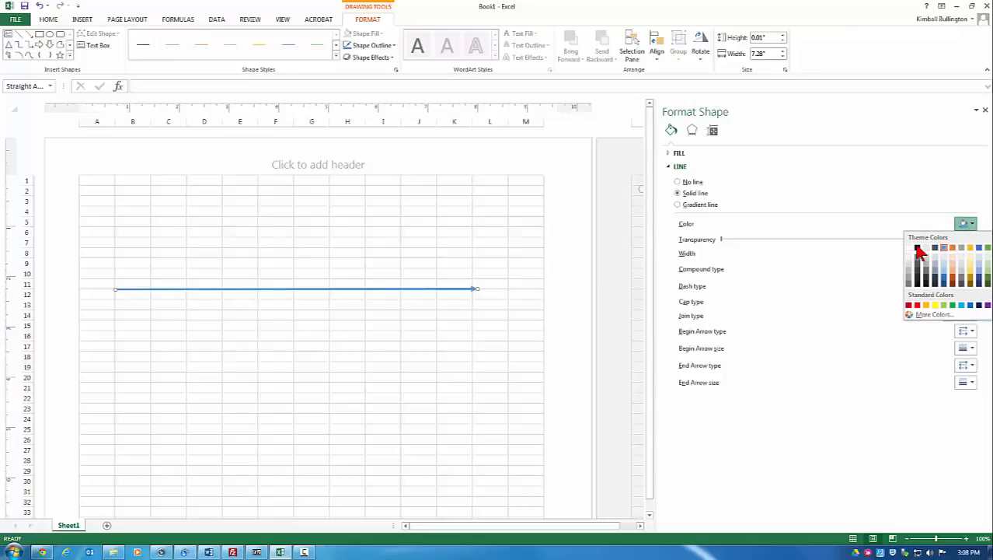
{"action": "left_click", "coordinate": [911, 247]}
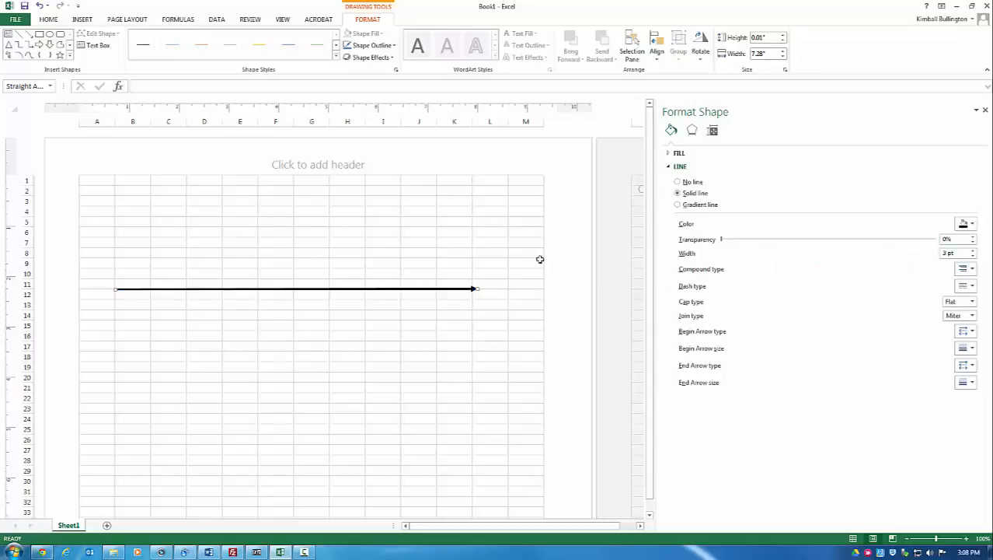
{"action": "mouse_move", "coordinate": [478, 245]}
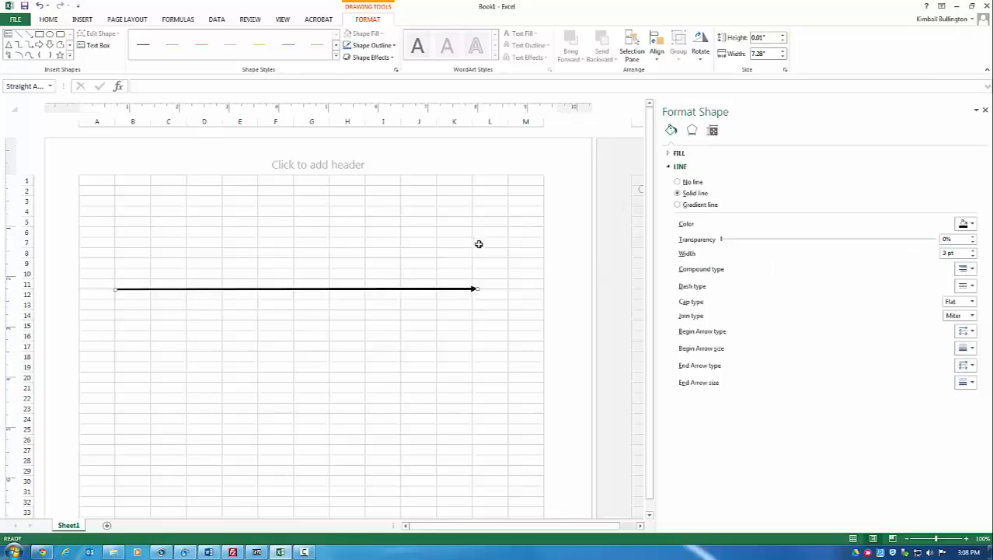
{"action": "mouse_move", "coordinate": [471, 246]}
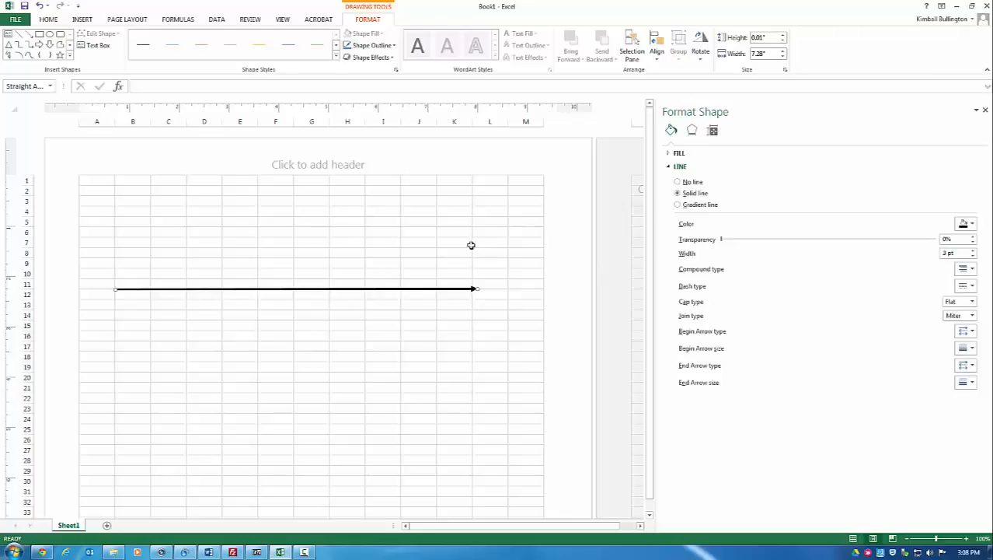
- Draw a thin diagonal bone line from the upper page down to the spine near its arrowhead
{"action": "left_click", "coordinate": [82, 18]}
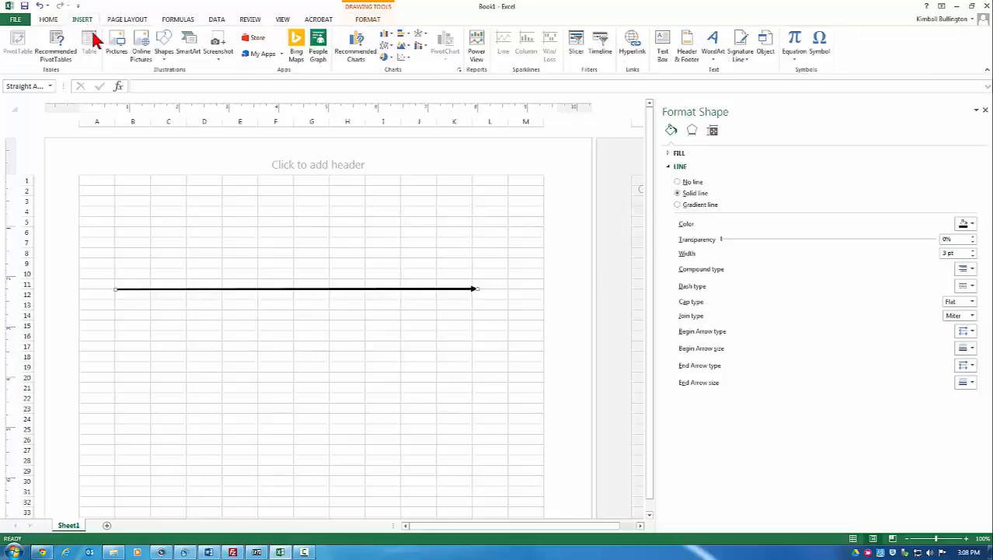
{"action": "left_click", "coordinate": [163, 43]}
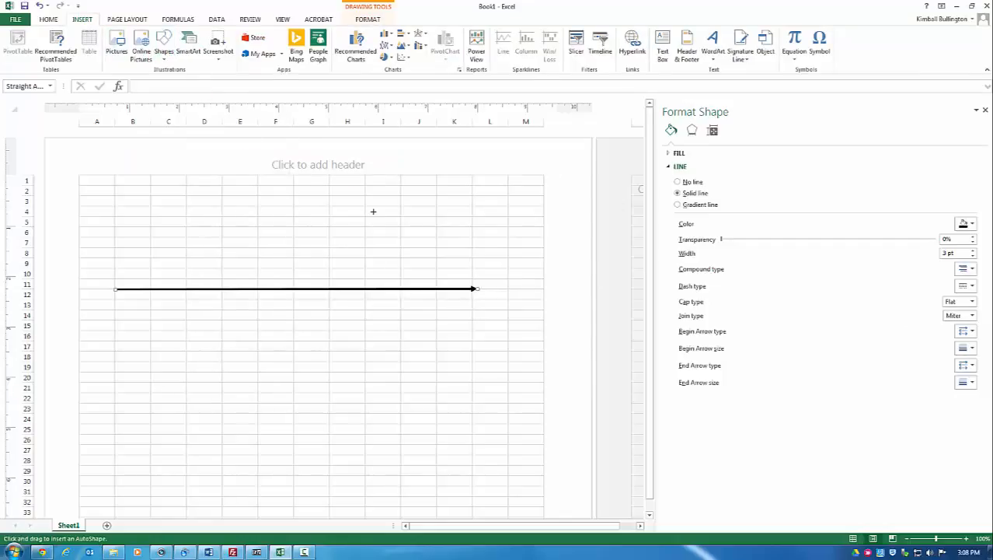
{"action": "mouse_move", "coordinate": [329, 196]}
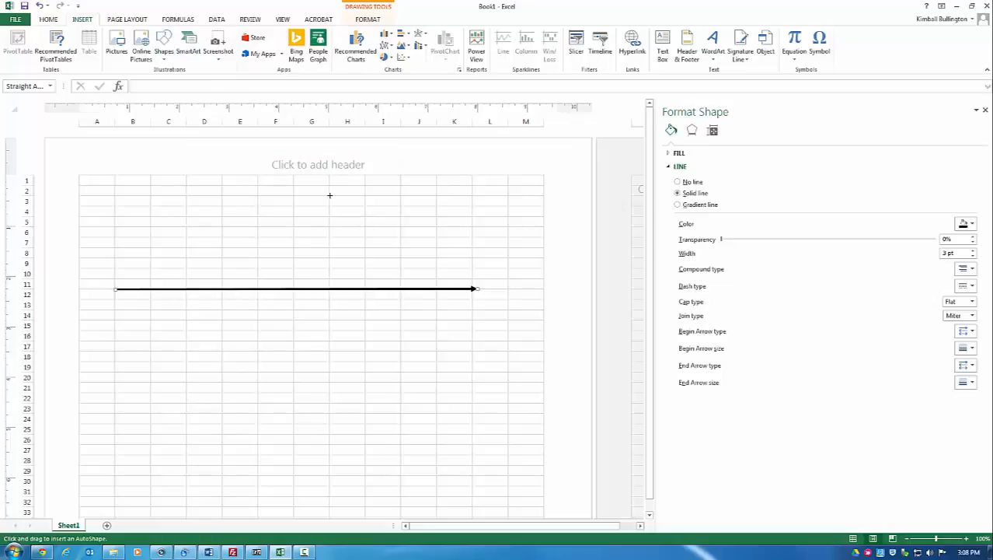
{"action": "left_click_drag", "start_coordinate": [330, 196], "coordinate": [438, 292]}
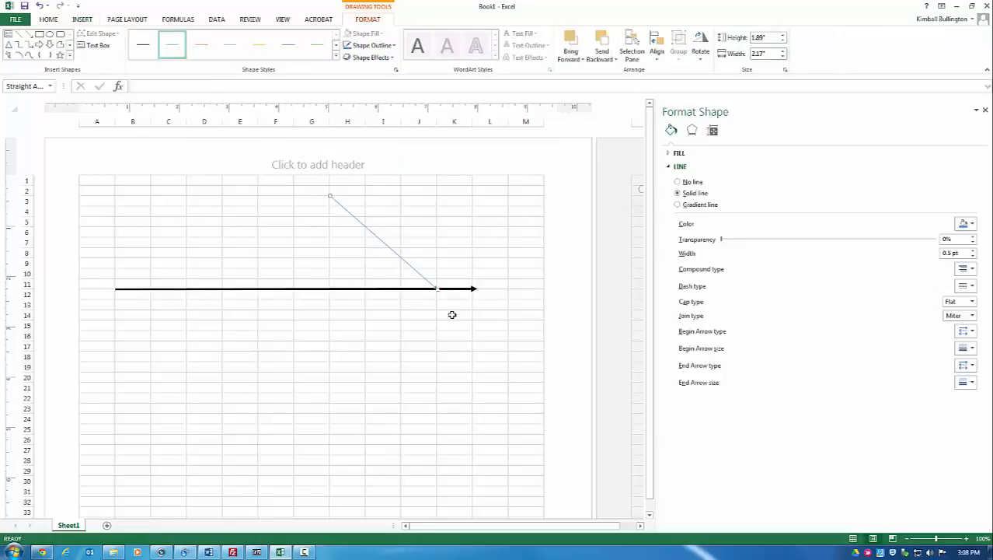
{"action": "mouse_move", "coordinate": [336, 283]}
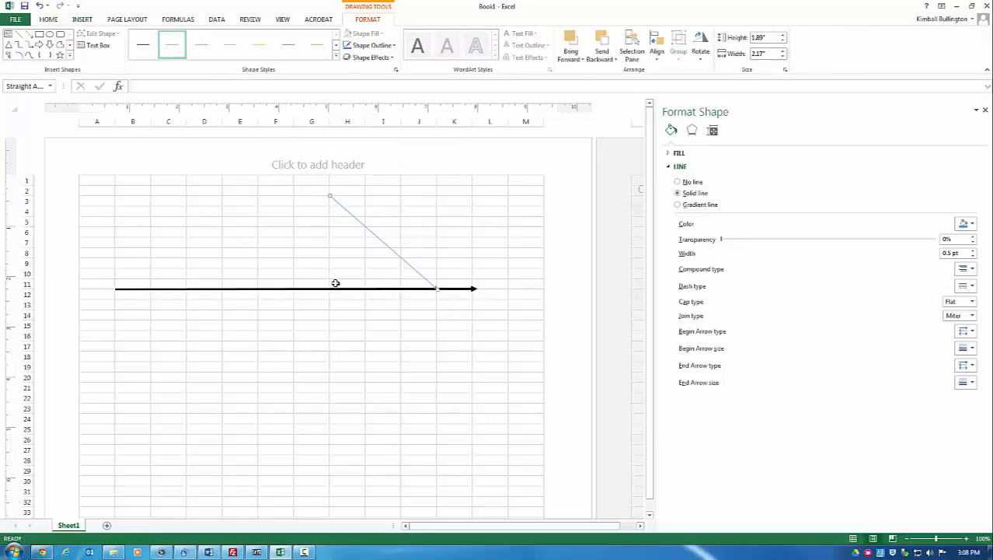
{"action": "mouse_move", "coordinate": [333, 280]}
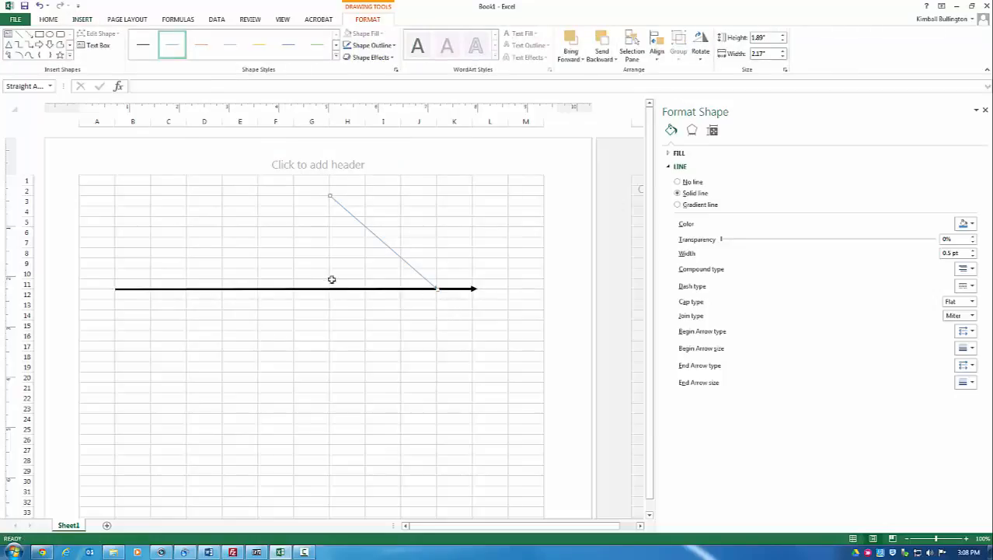
{"action": "mouse_move", "coordinate": [334, 231]}
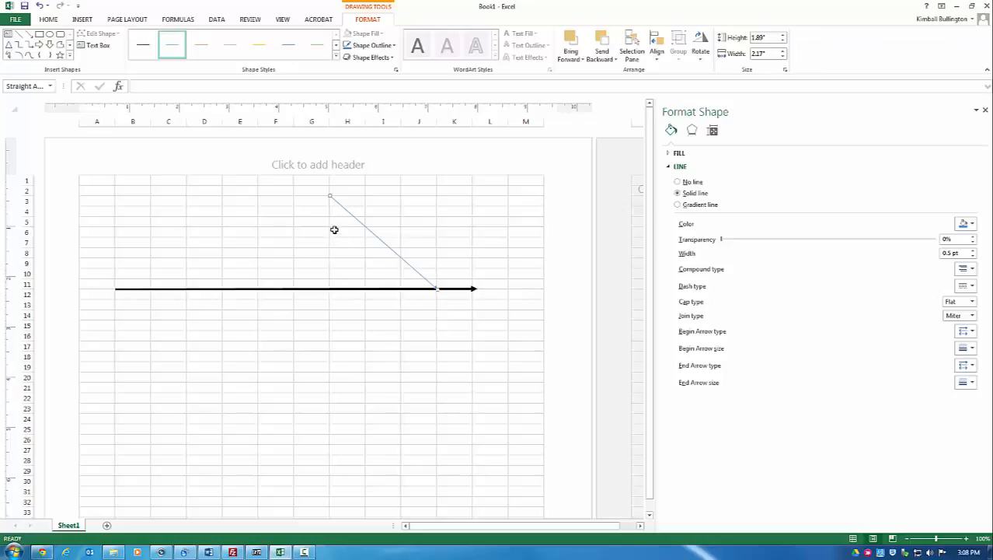
{"action": "mouse_move", "coordinate": [350, 268]}
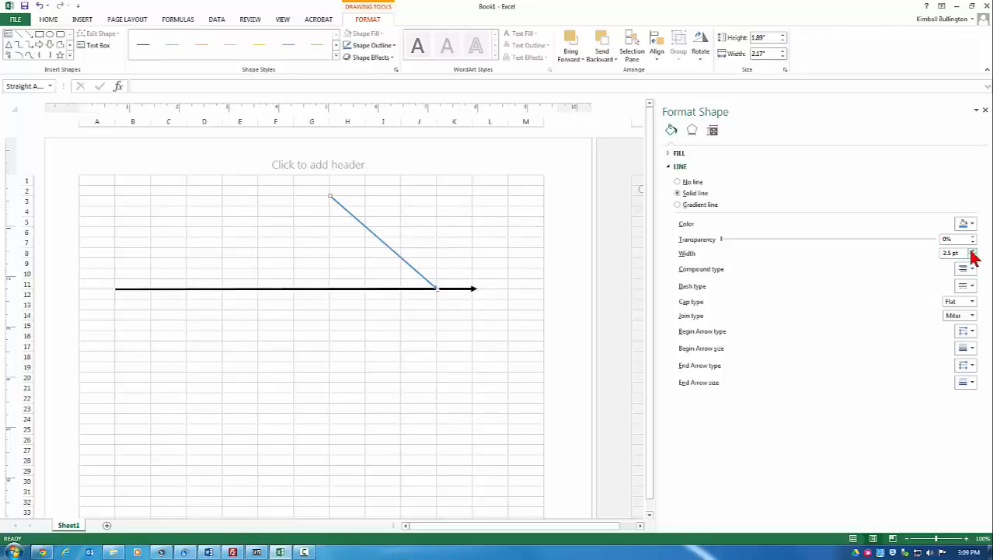
{"action": "mouse_move", "coordinate": [964, 224]}
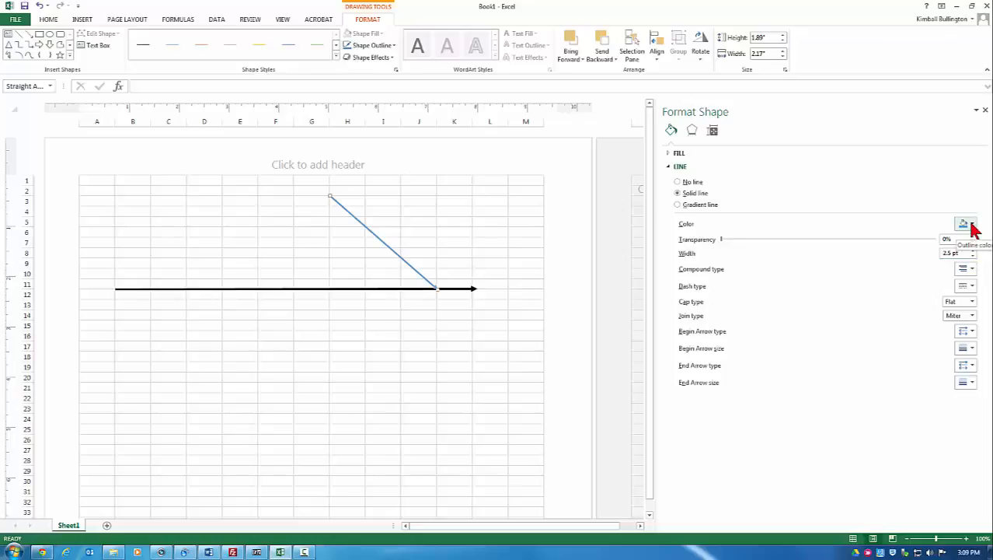
- Colour the diagonal bone line black to match the spine, then copy it
{"action": "left_click", "coordinate": [972, 224]}
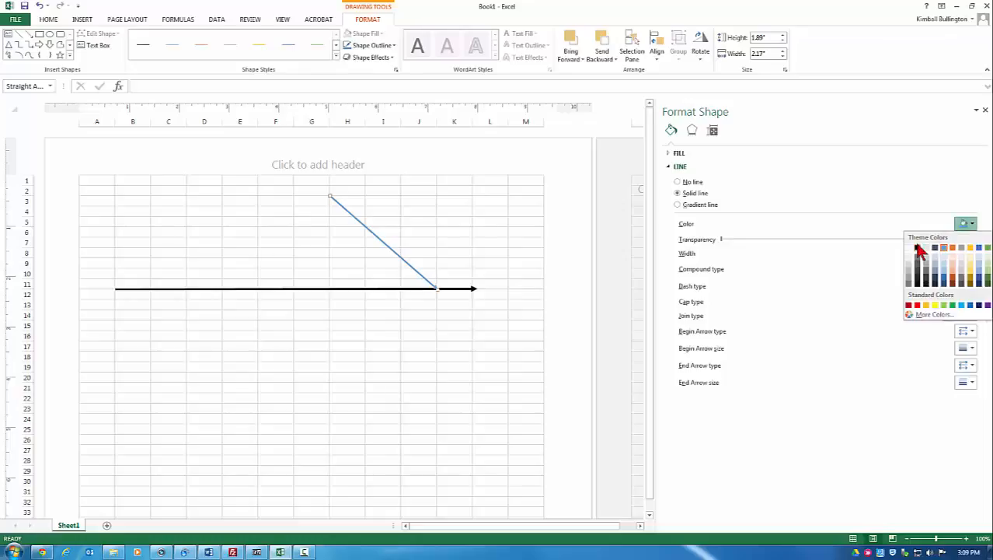
{"action": "left_click", "coordinate": [911, 247]}
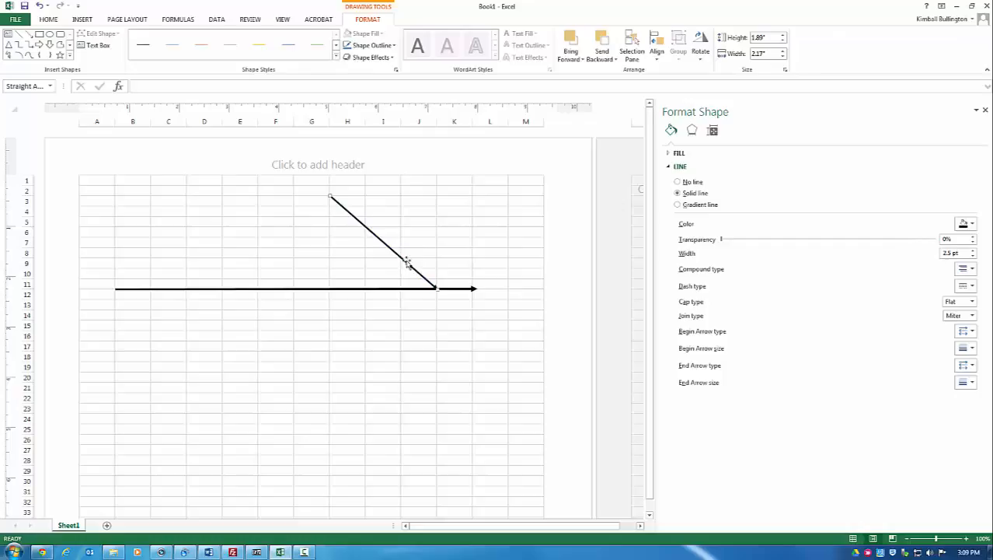
{"action": "right_click", "coordinate": [407, 261]}
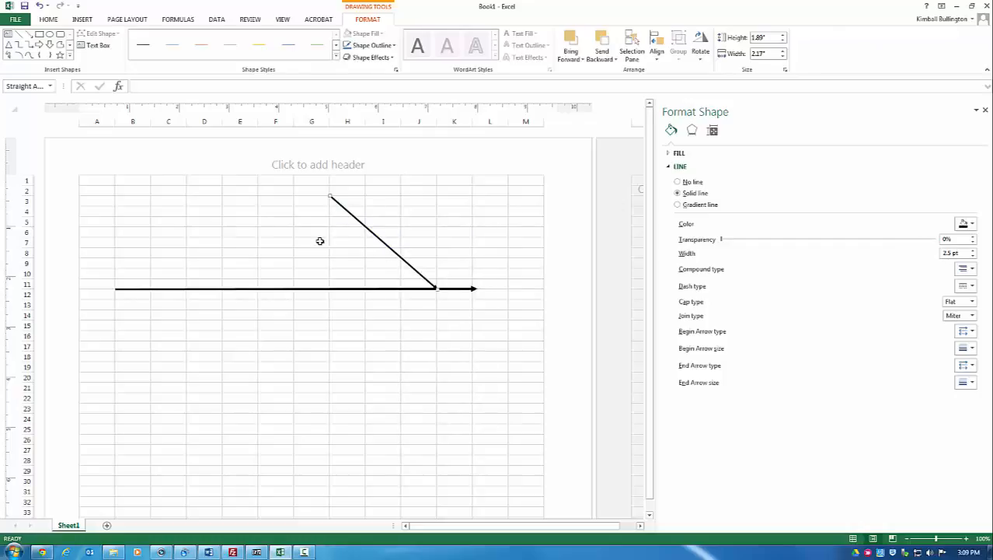
- Paste three copies of the black diagonal bone line onto the sheet
{"action": "right_click", "coordinate": [311, 243]}
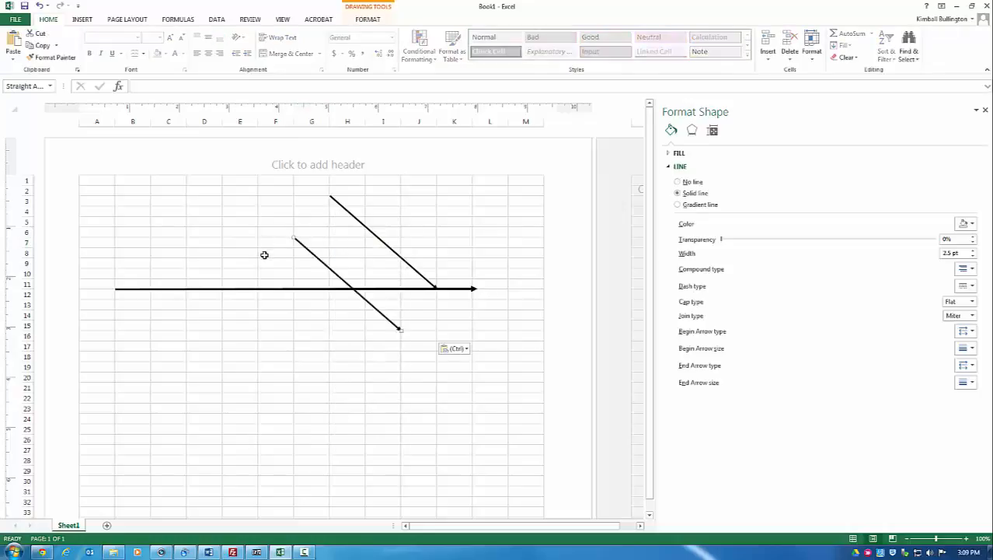
{"action": "right_click", "coordinate": [275, 252]}
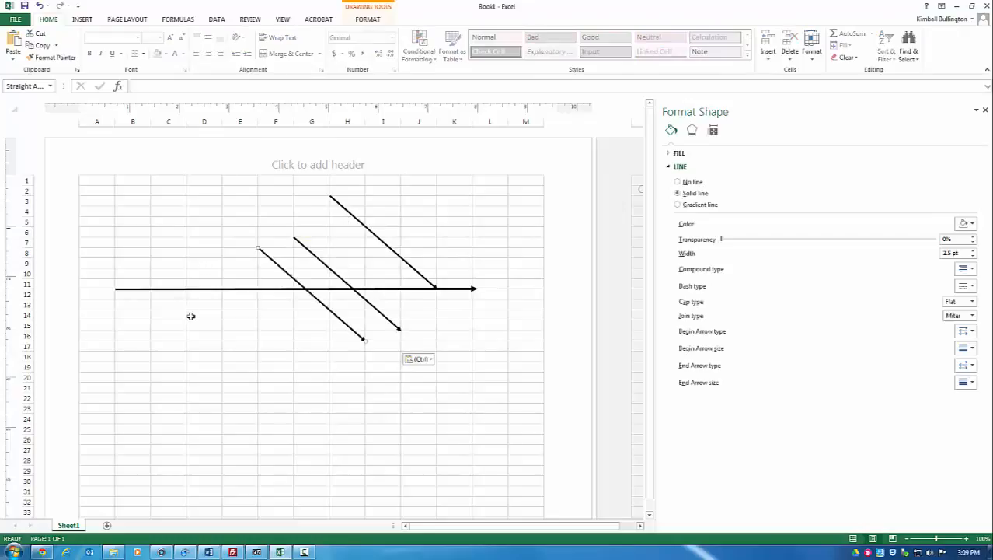
{"action": "right_click", "coordinate": [208, 314]}
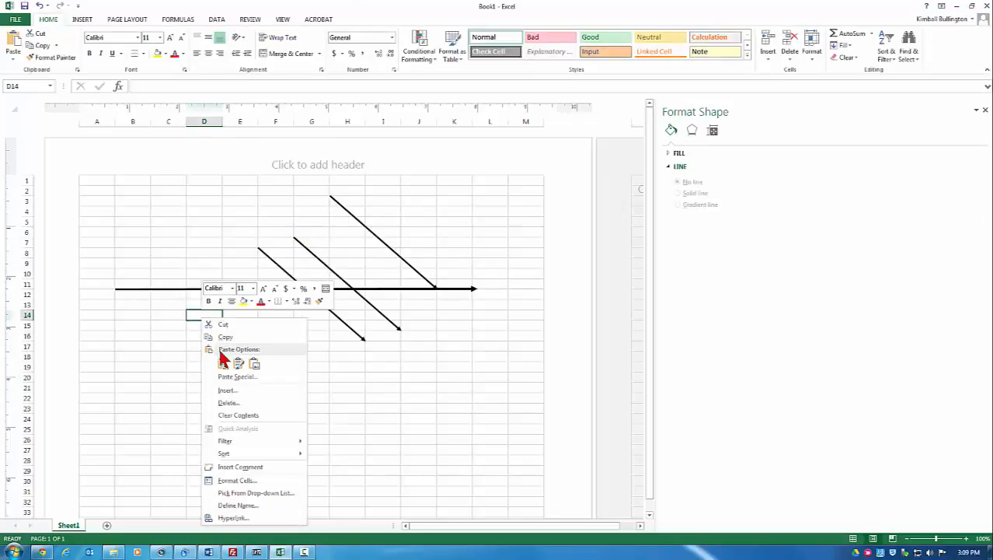
{"action": "left_click", "coordinate": [224, 363]}
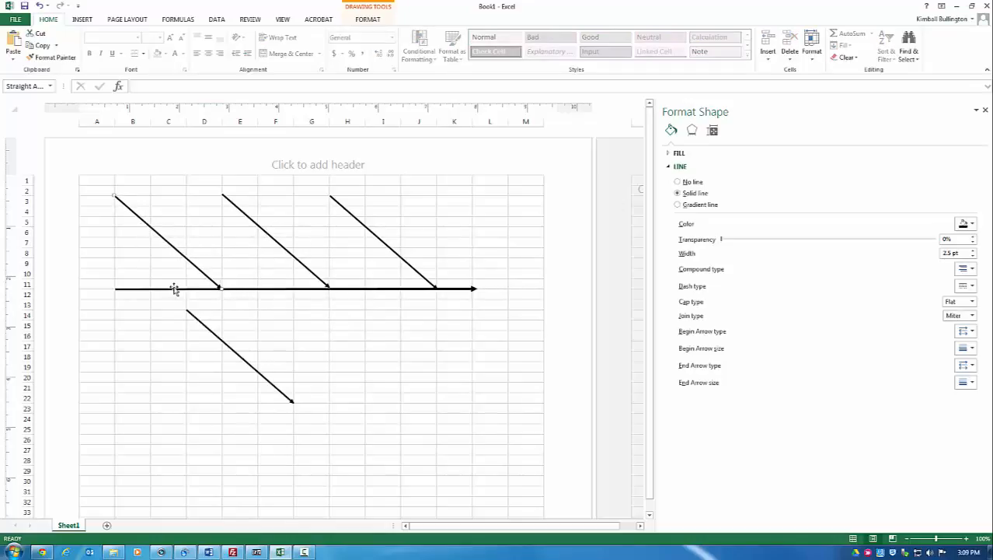
- Drag the spine's left endpoint right so it starts at the leftmost upper bone
{"action": "left_click", "coordinate": [972, 249]}
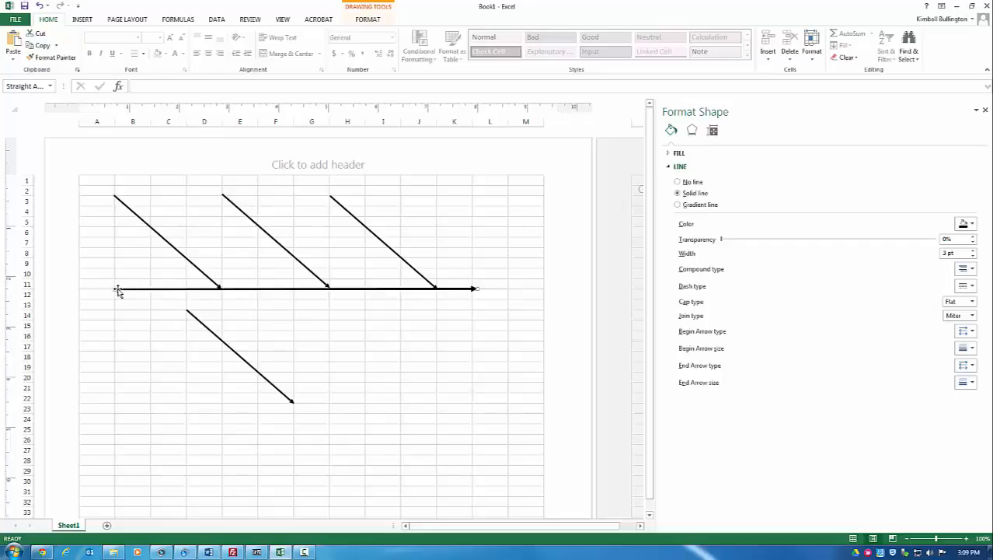
{"action": "left_click_drag", "start_coordinate": [118, 289], "coordinate": [224, 289]}
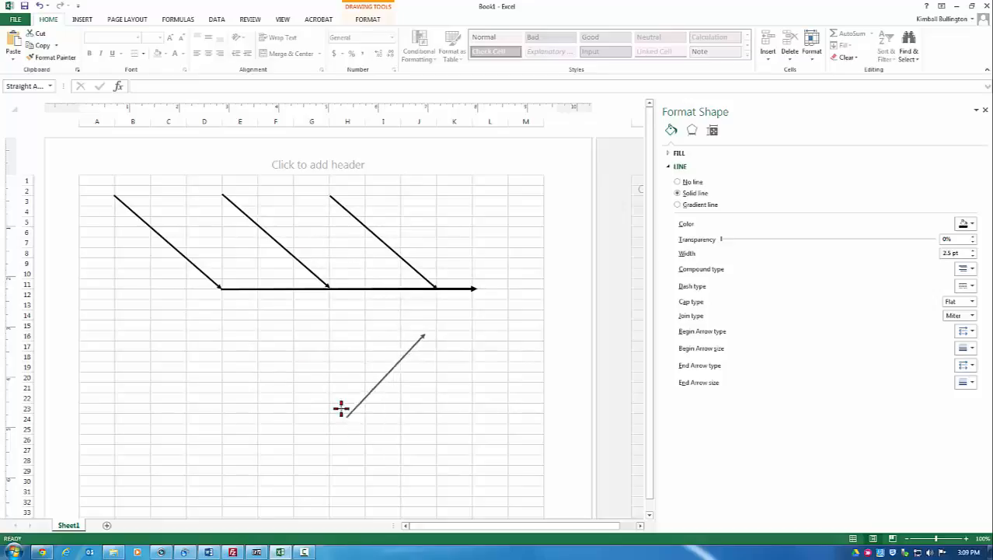
- Flip the lower line to slant up to the spine head, match its length, and copy it
{"action": "left_click_drag", "start_coordinate": [342, 407], "coordinate": [426, 305]}
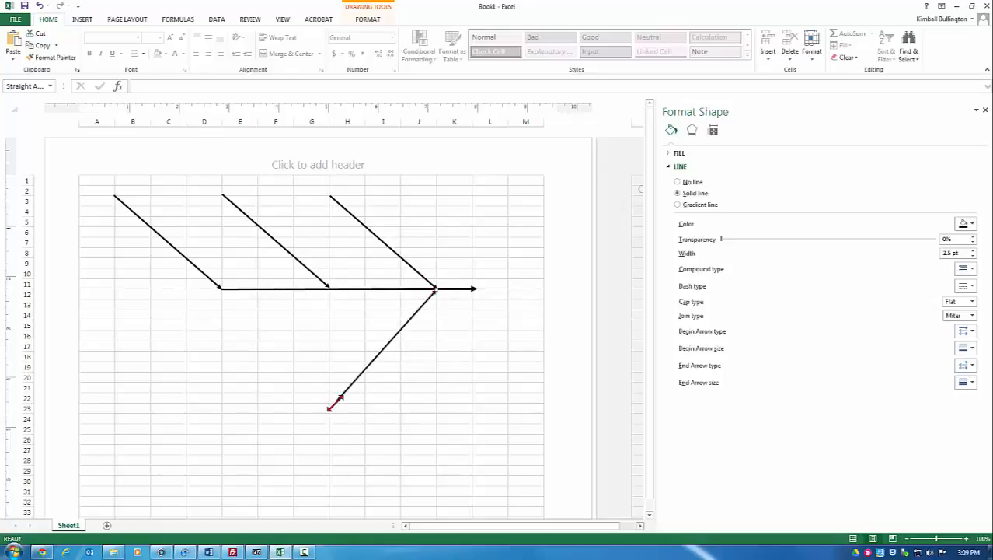
{"action": "left_click_drag", "start_coordinate": [331, 404], "coordinate": [328, 370]}
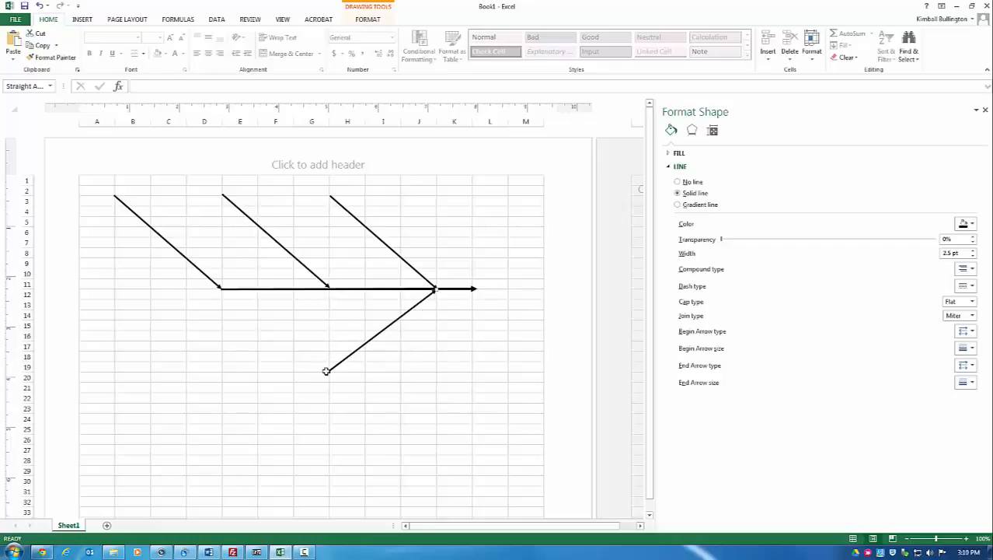
{"action": "left_click_drag", "start_coordinate": [327, 370], "coordinate": [330, 382]}
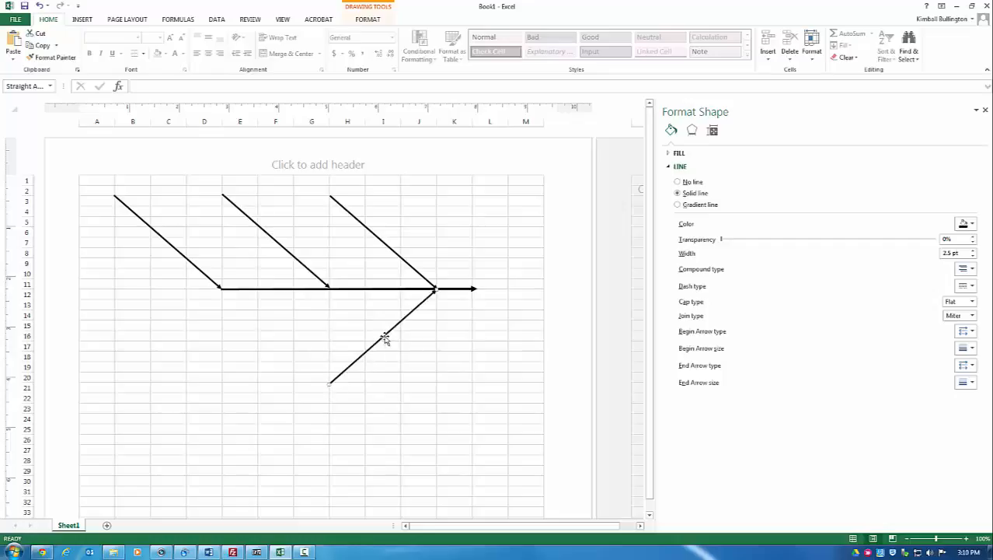
{"action": "right_click", "coordinate": [385, 339]}
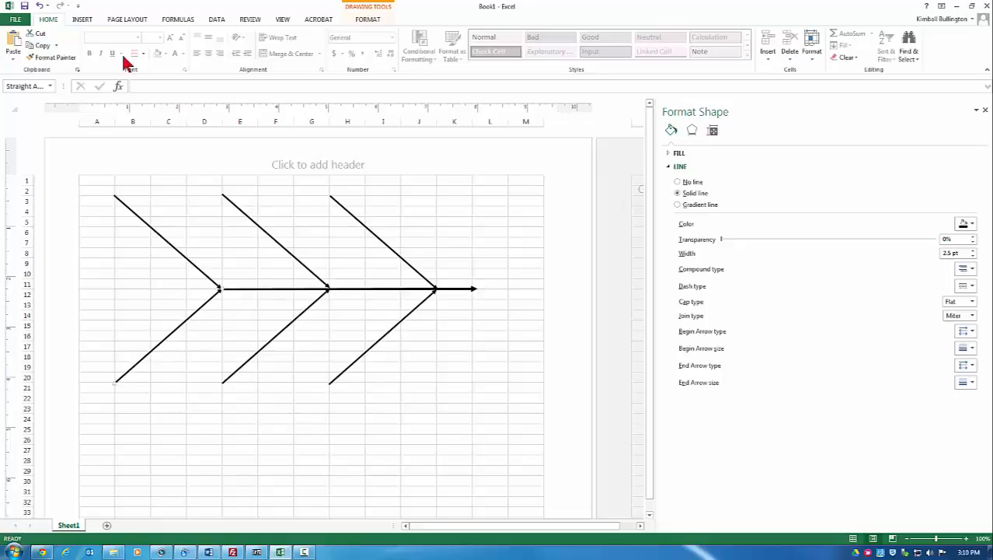
- Turn to the insert commands, ready to place a text box on the finished skeleton
{"action": "left_click", "coordinate": [83, 19]}
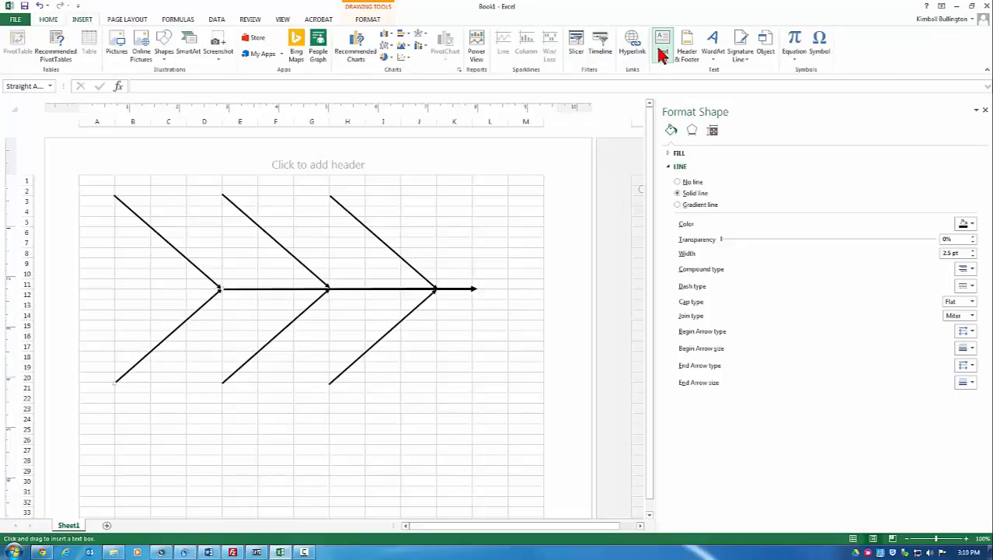
- Add a text box reading 'Manpower' at the top of the right upper bone and select it
{"action": "left_click", "coordinate": [662, 43]}
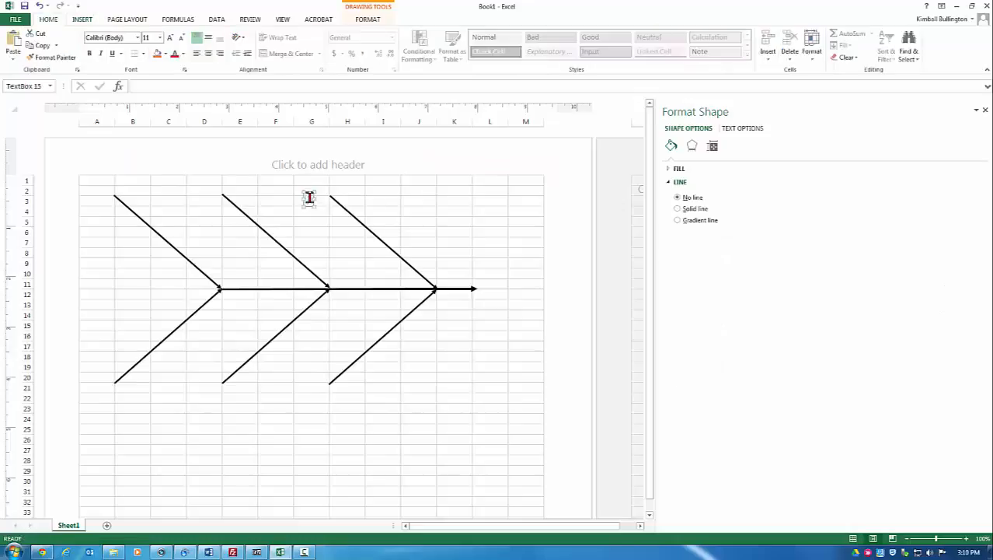
{"action": "mouse_move", "coordinate": [426, 199]}
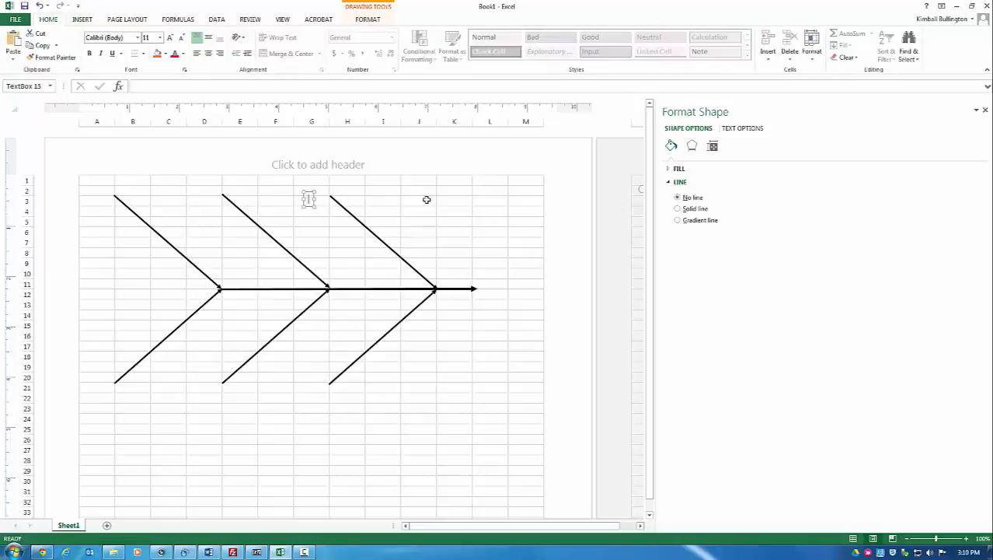
{"action": "type", "text": "Manpower"}
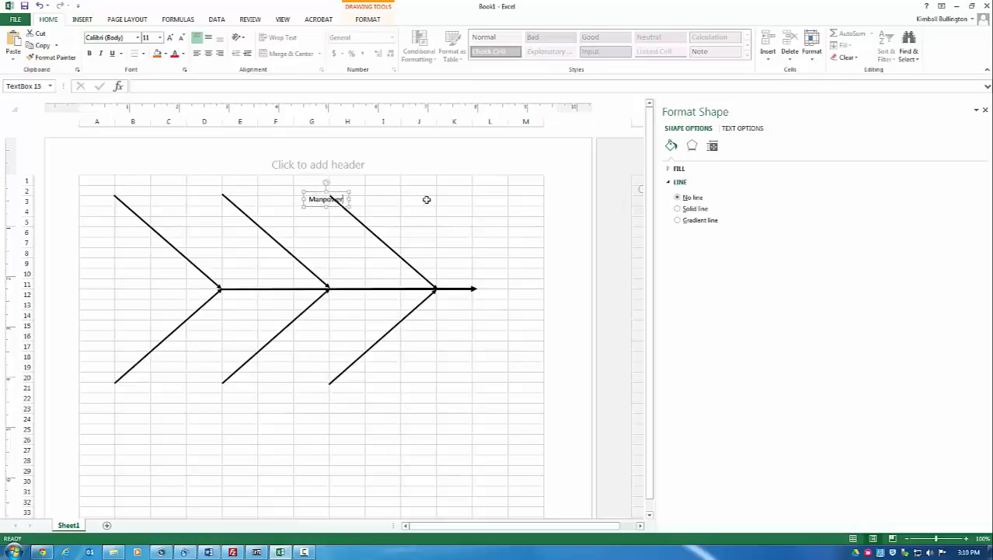
{"action": "mouse_move", "coordinate": [341, 191]}
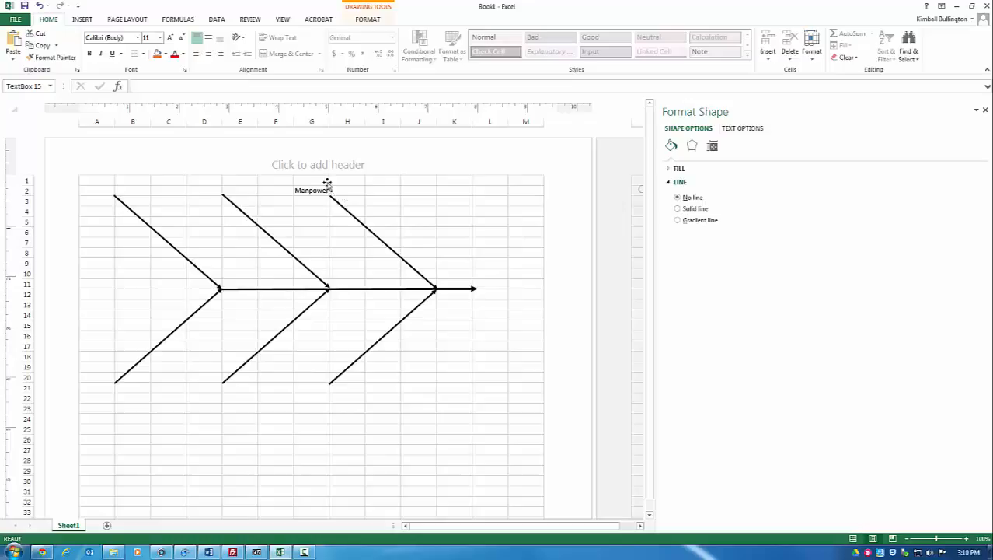
{"action": "left_click", "coordinate": [311, 190]}
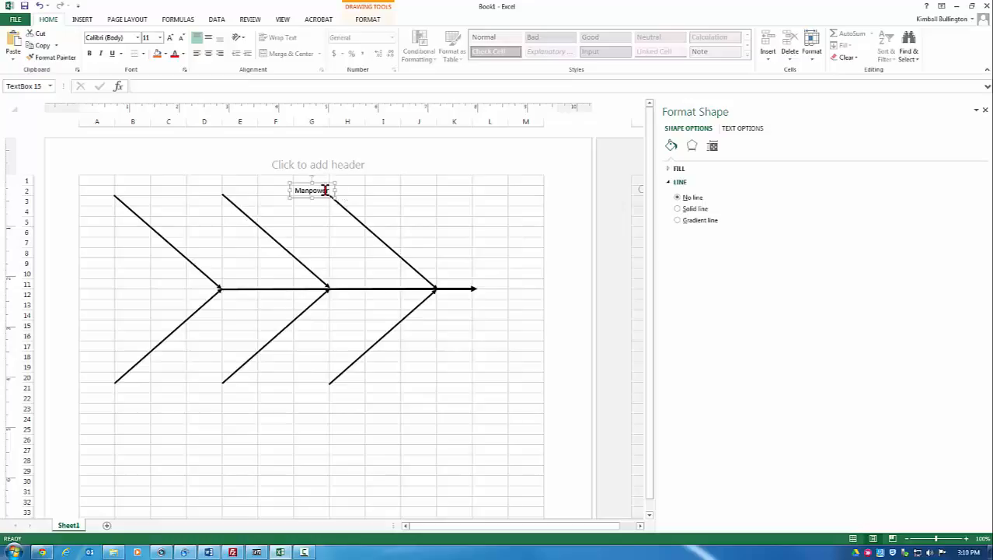
{"action": "right_click", "coordinate": [313, 189]}
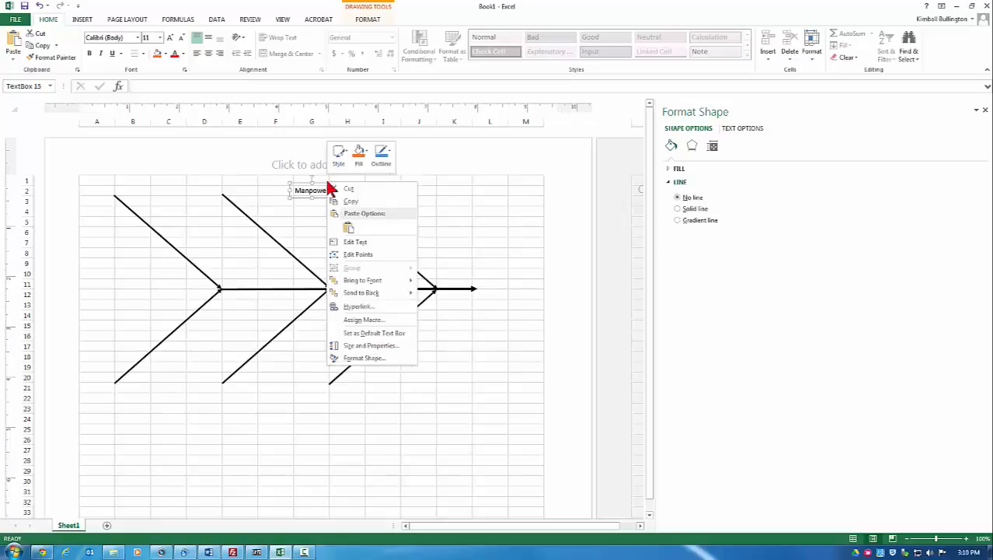
{"action": "mouse_move", "coordinate": [348, 190]}
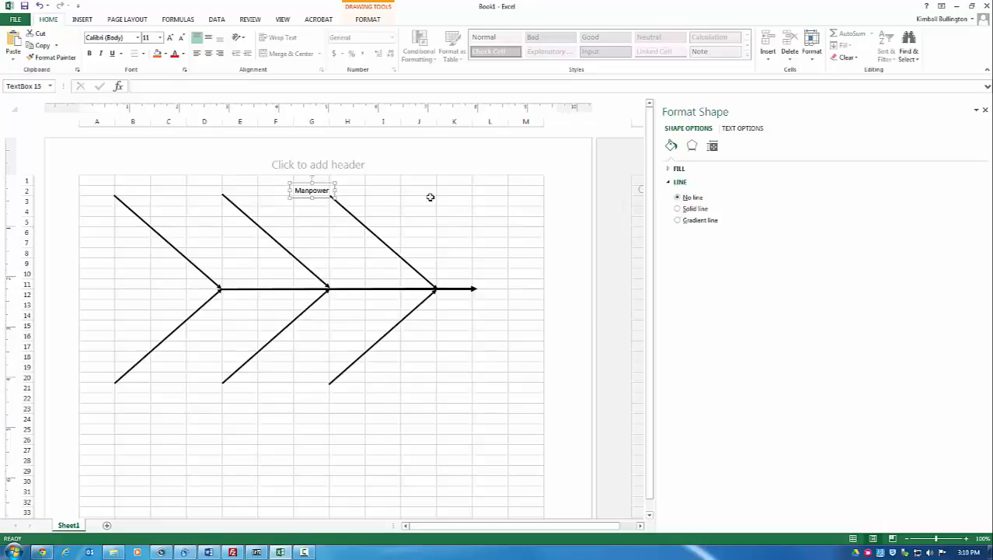
{"action": "right_click", "coordinate": [334, 194]}
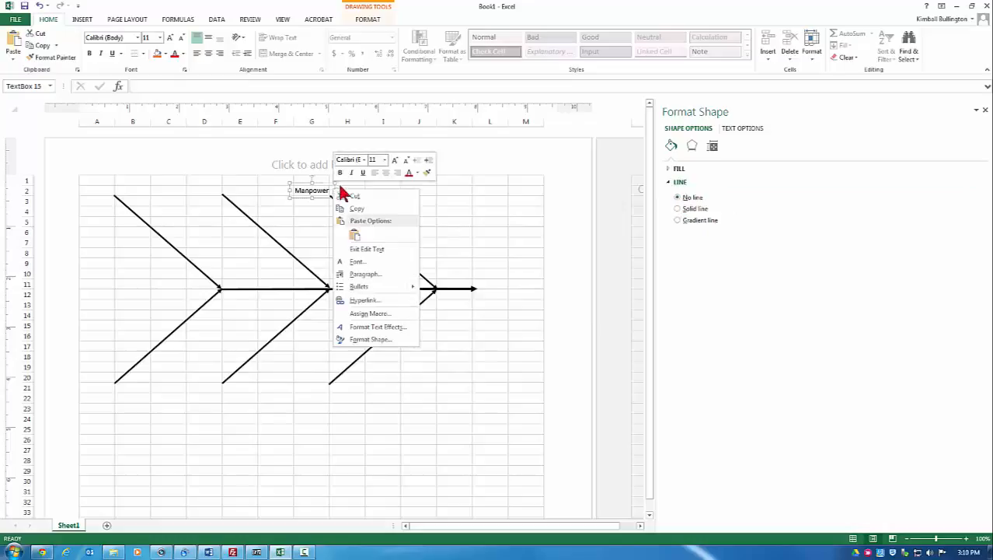
{"action": "left_click", "coordinate": [384, 159]}
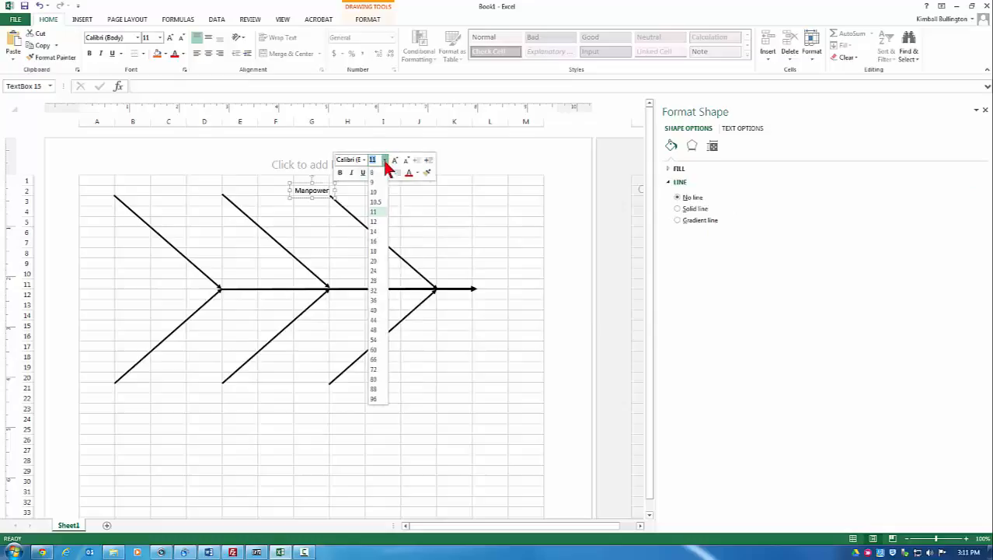
{"action": "left_click", "coordinate": [373, 221]}
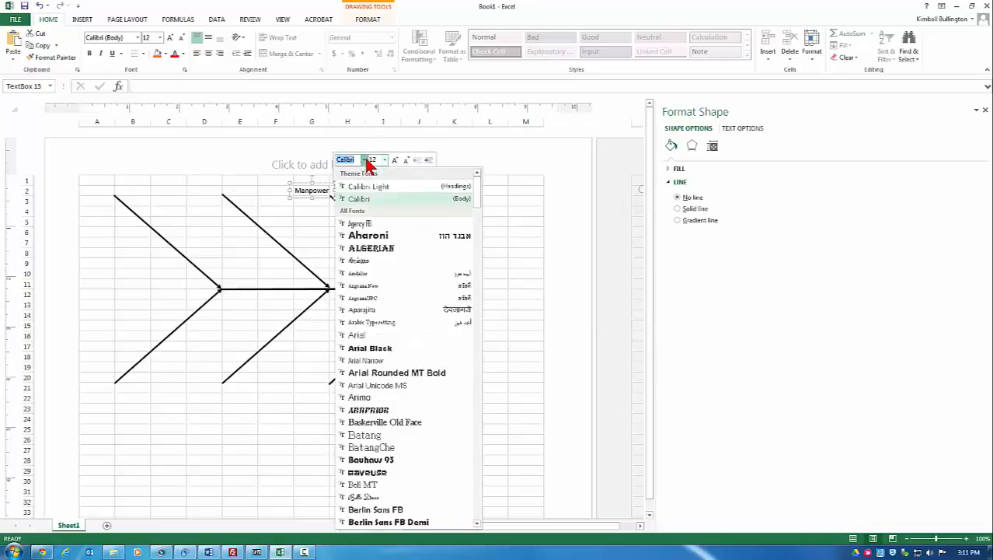
{"action": "mouse_move", "coordinate": [479, 195]}
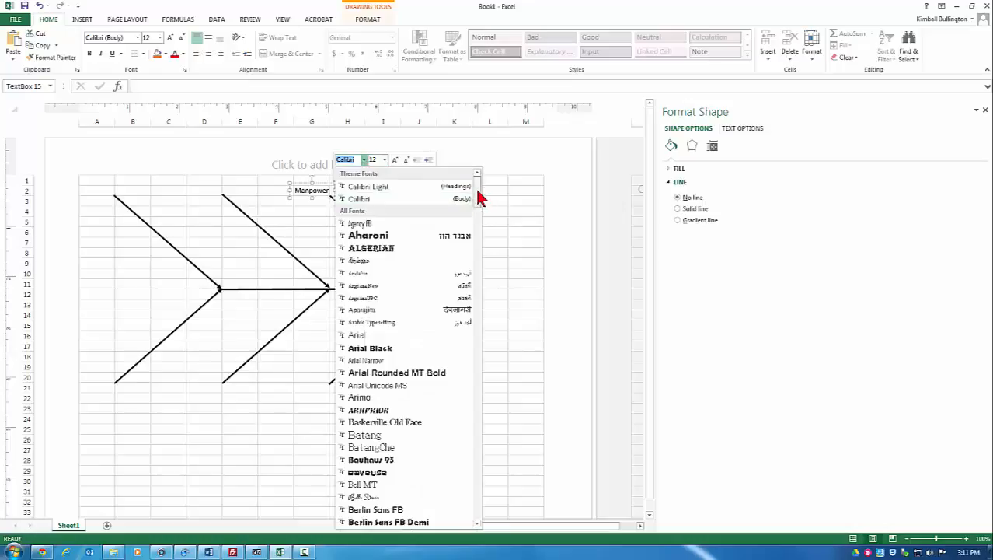
{"action": "scroll", "scroll_direction": "down", "scroll_amount": 3}
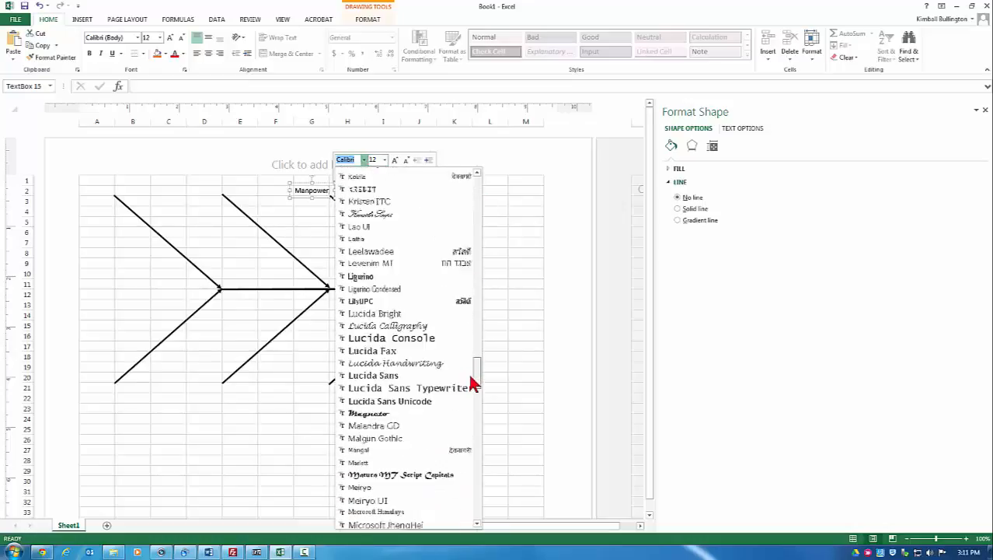
{"action": "scroll", "scroll_direction": "down", "scroll_amount": 3}
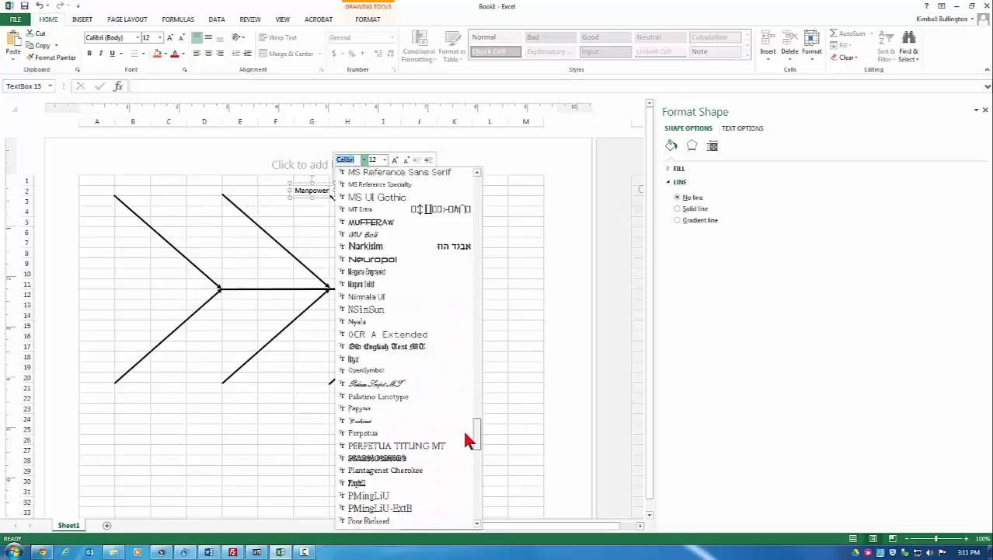
{"action": "scroll", "scroll_direction": "down", "scroll_amount": 3}
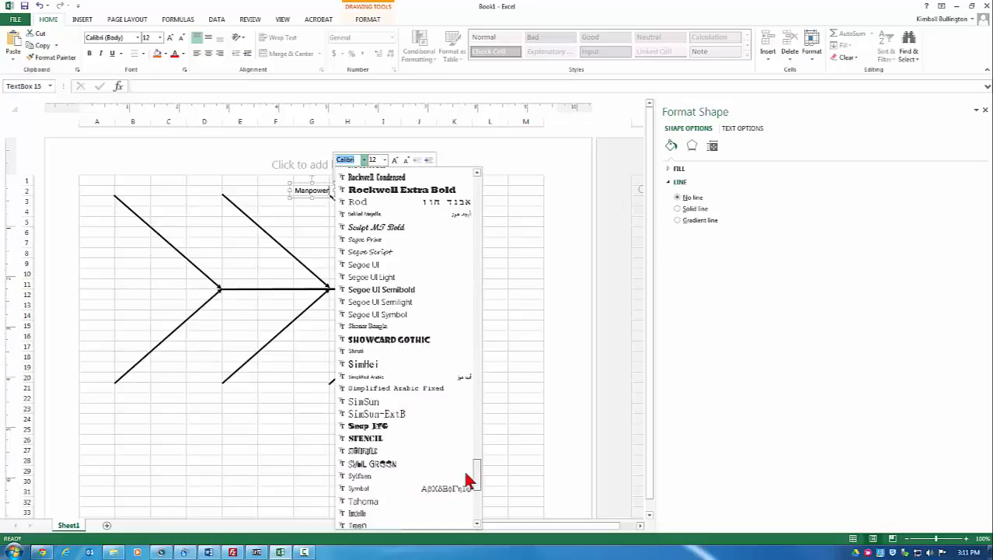
{"action": "scroll", "scroll_direction": "down", "scroll_amount": 3}
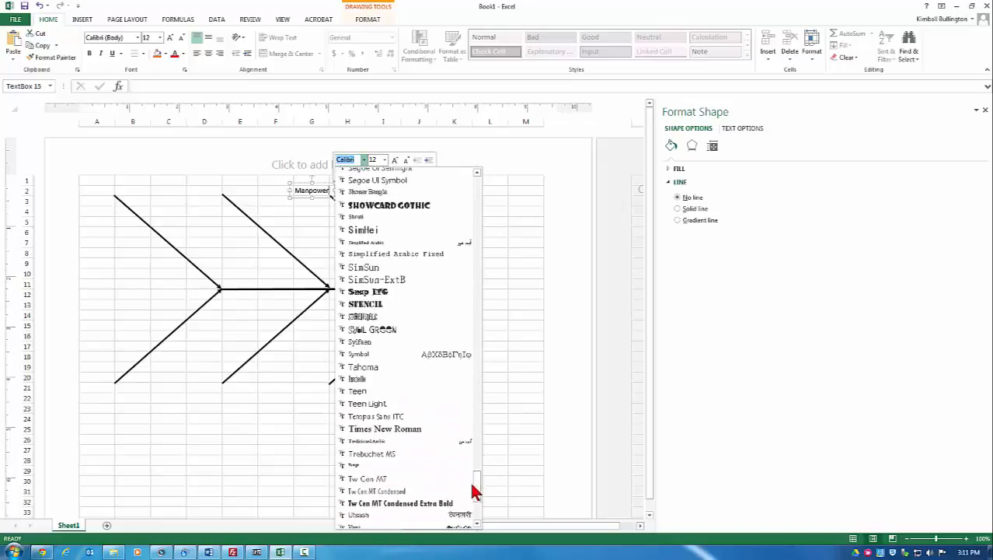
{"action": "left_click", "coordinate": [363, 367]}
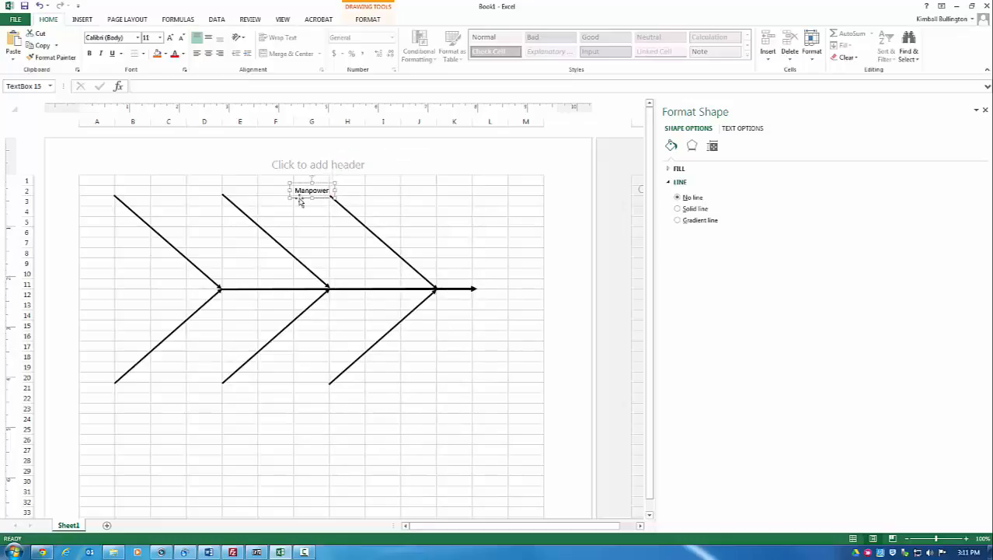
{"action": "mouse_move", "coordinate": [300, 204]}
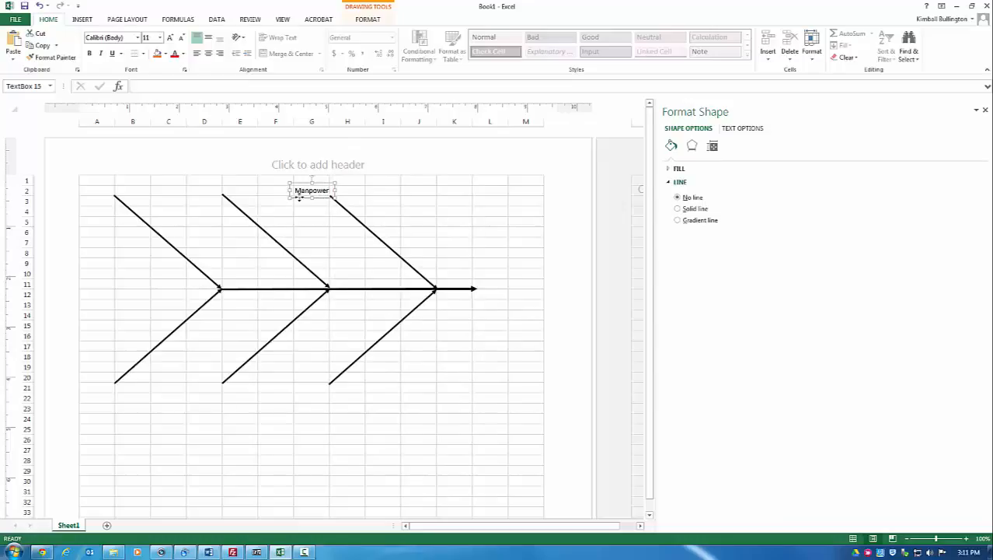
- Copy the Manpower label and paste copies above and below the leftmost bone
{"action": "right_click", "coordinate": [311, 190]}
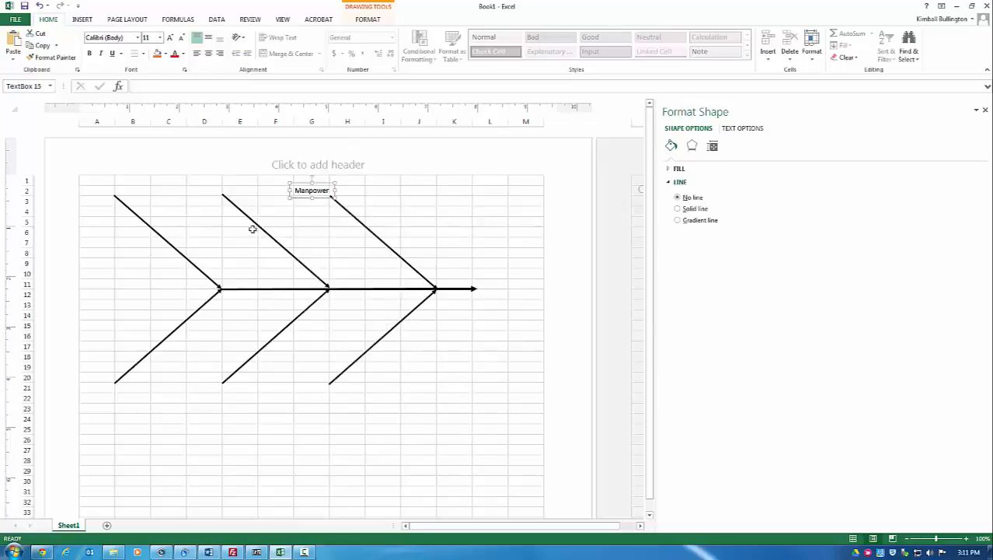
{"action": "left_click", "coordinate": [204, 190]}
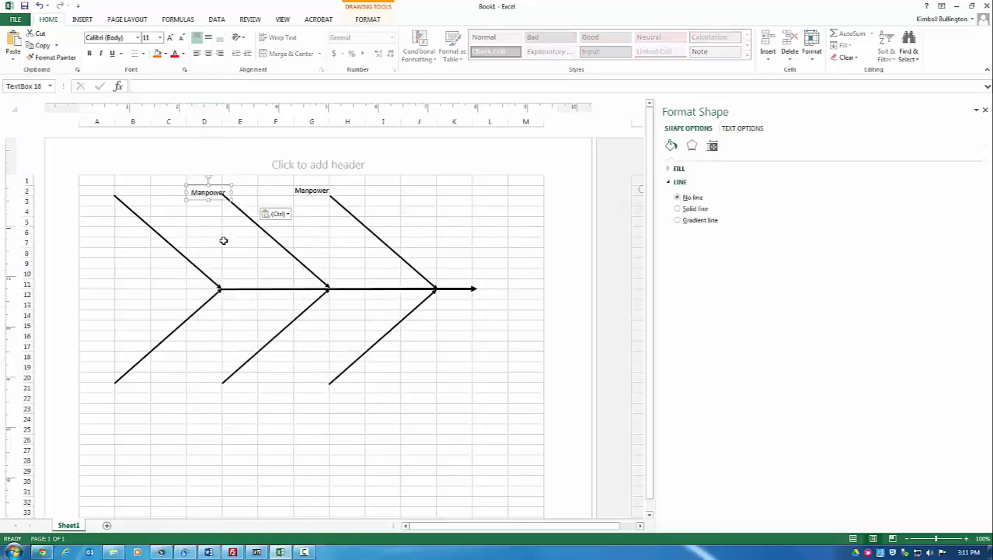
{"action": "right_click", "coordinate": [96, 190]}
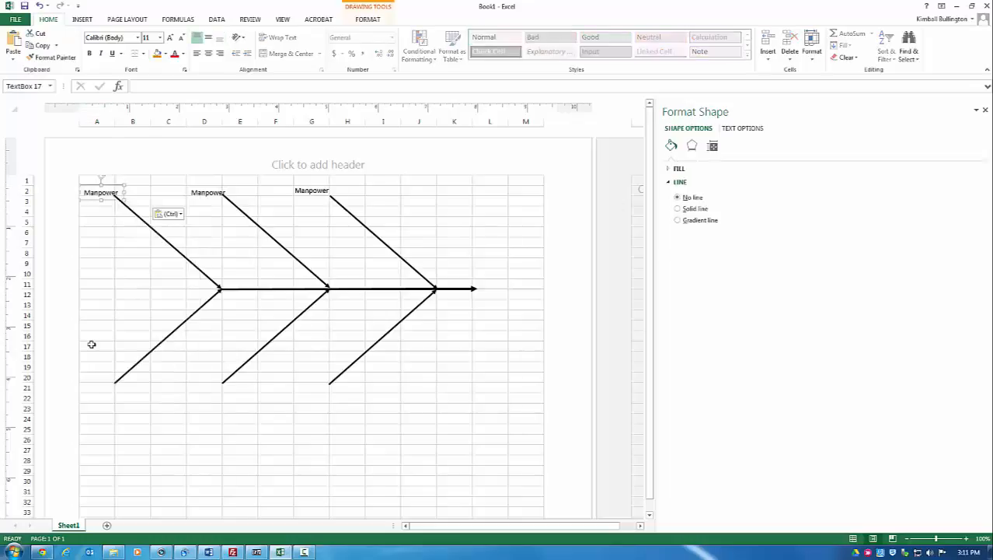
{"action": "right_click", "coordinate": [99, 387]}
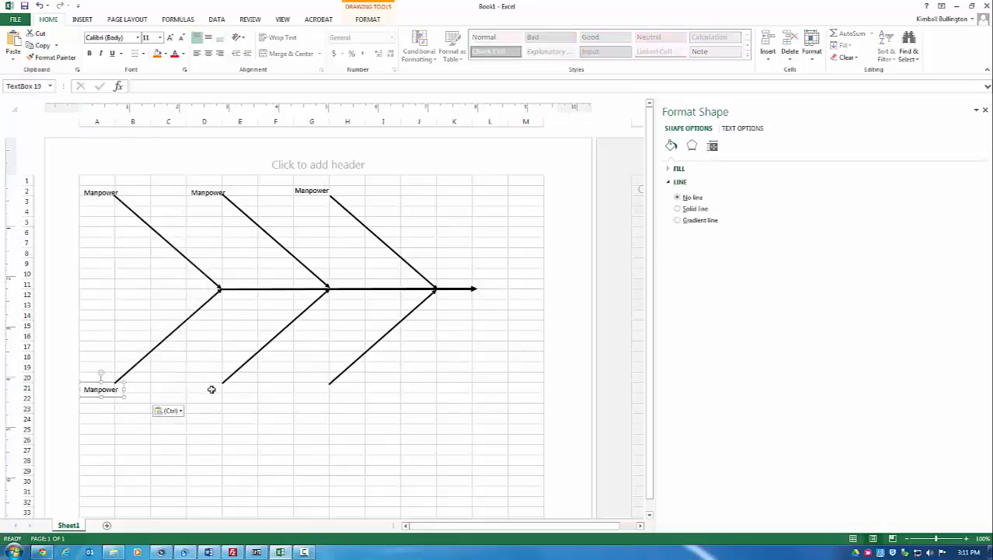
- Paste further Manpower copies below the middle bone and beside the arrow head
{"action": "right_click", "coordinate": [204, 387]}
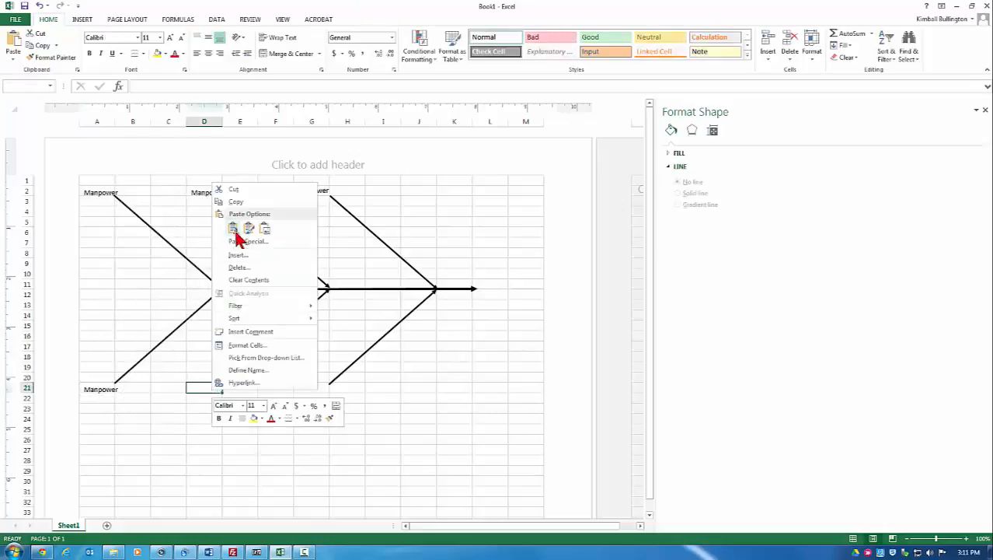
{"action": "right_click", "coordinate": [311, 387]}
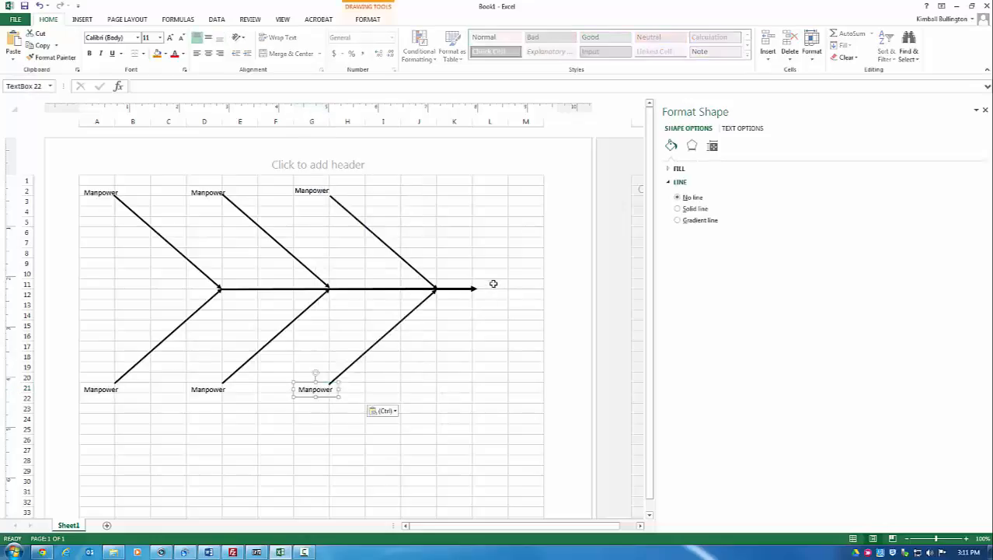
{"action": "right_click", "coordinate": [490, 283]}
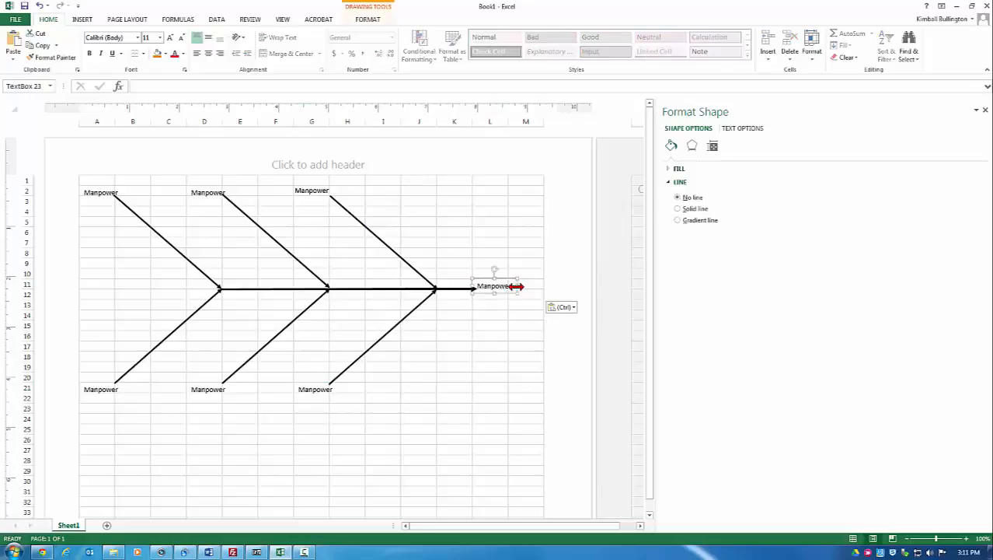
- Format the head label as bold 24-point Tahoma so it stands out
{"action": "right_click", "coordinate": [494, 286]}
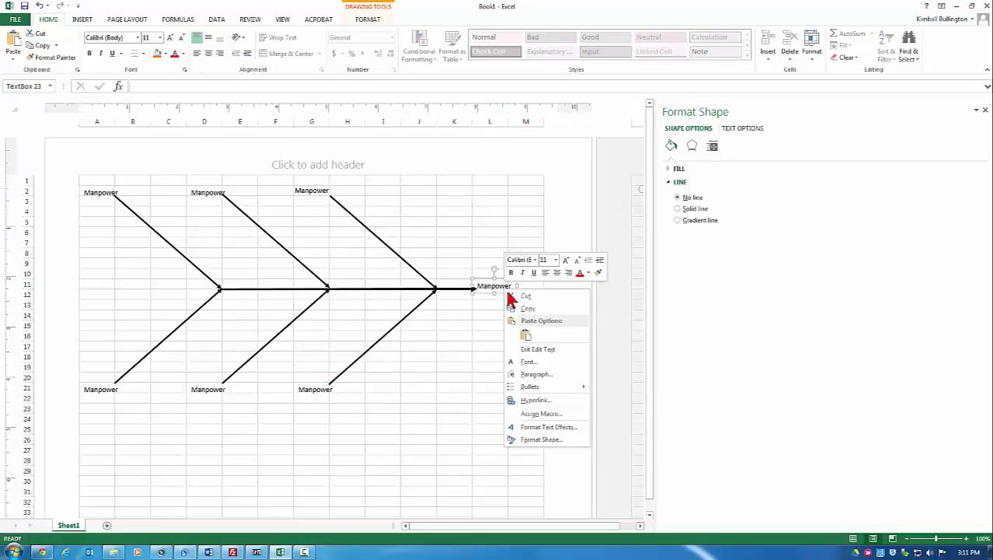
{"action": "left_click", "coordinate": [554, 260]}
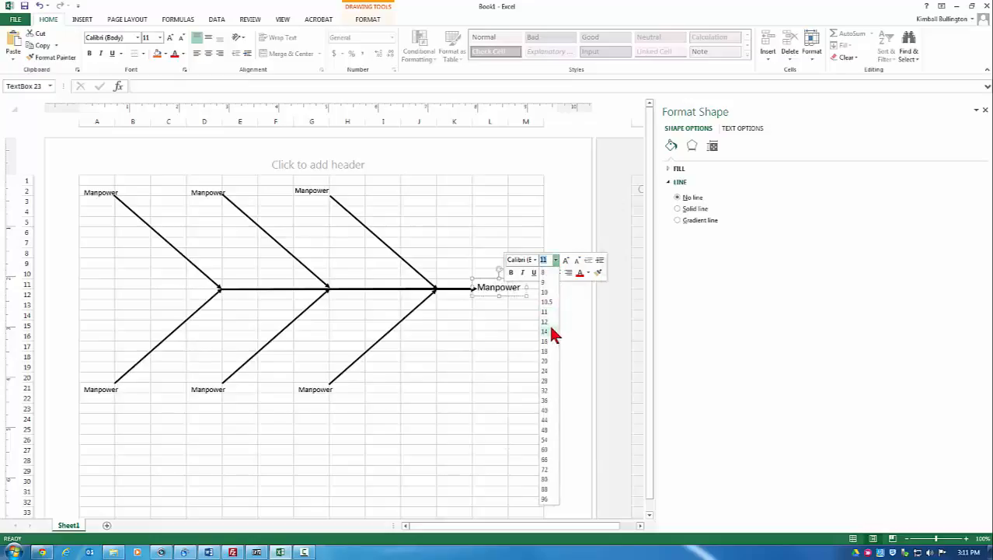
{"action": "left_click", "coordinate": [544, 331]}
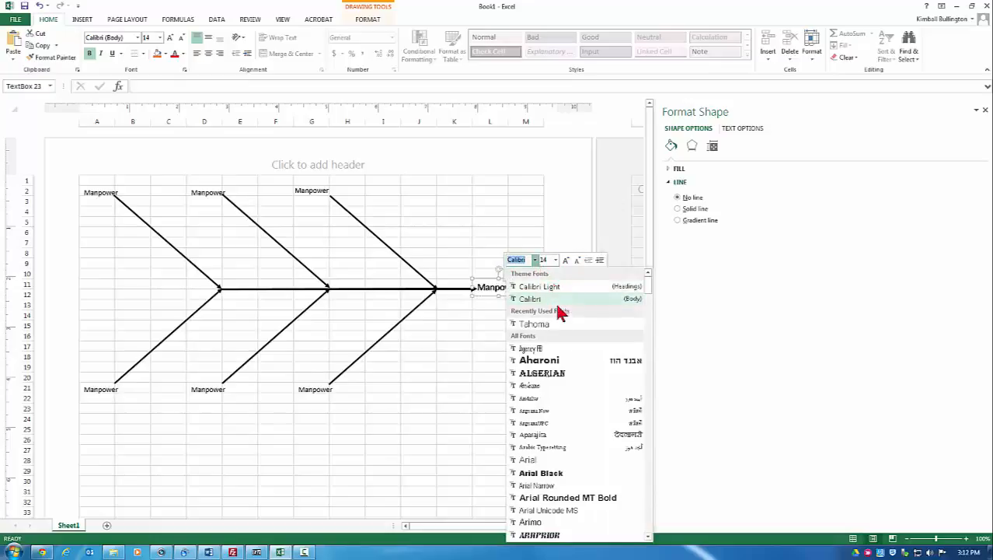
{"action": "left_click", "coordinate": [535, 323]}
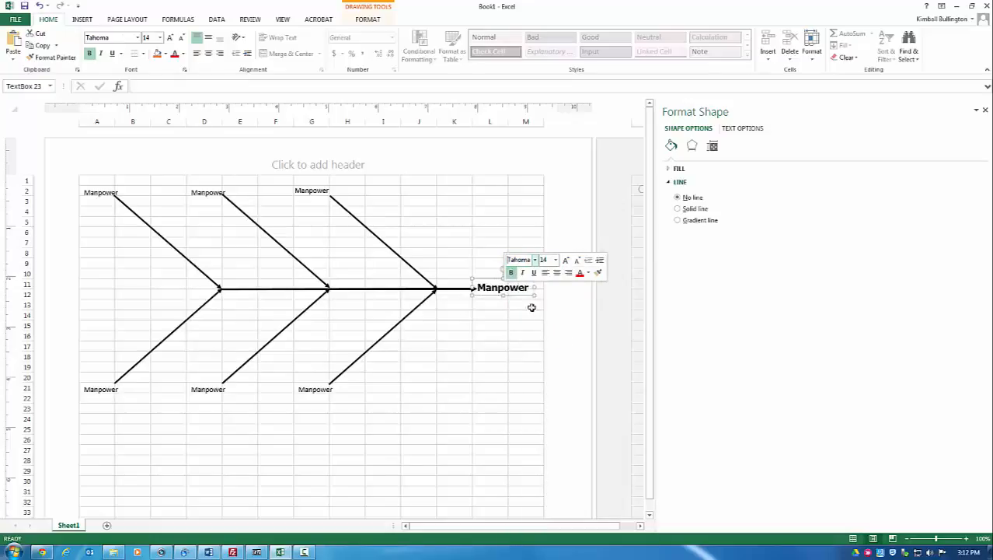
{"action": "mouse_move", "coordinate": [307, 391]}
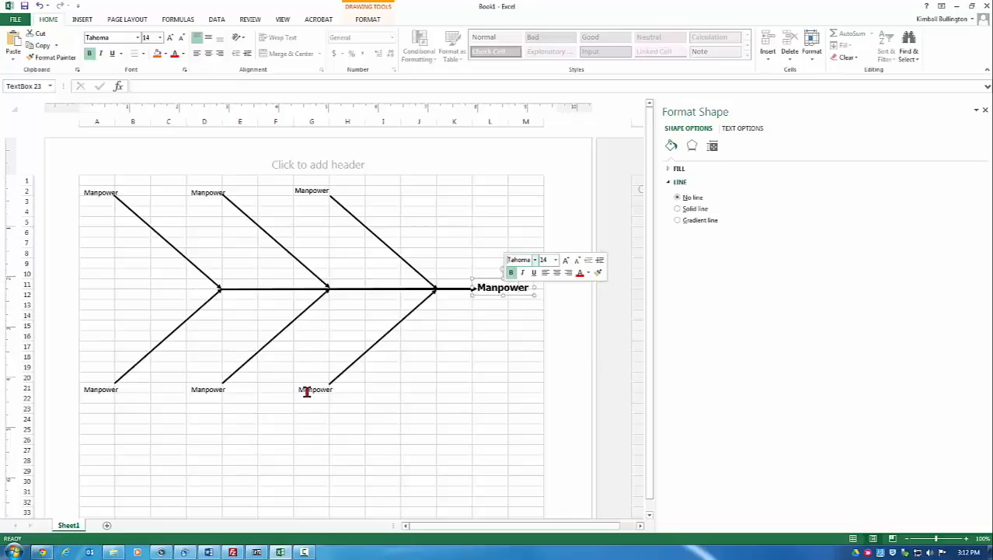
- Select the bottom-right bone label and bring up its font choices
{"action": "left_click", "coordinate": [314, 388]}
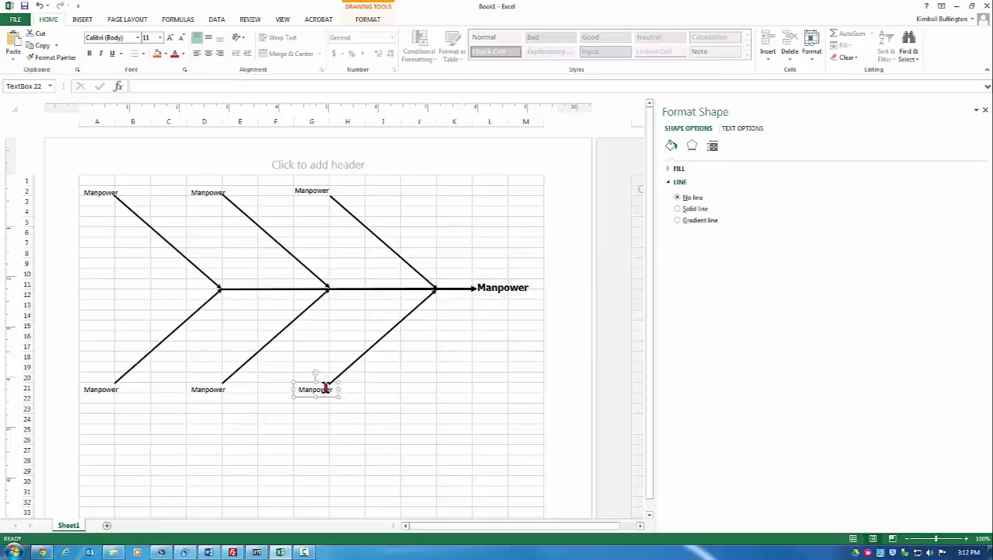
{"action": "right_click", "coordinate": [325, 388]}
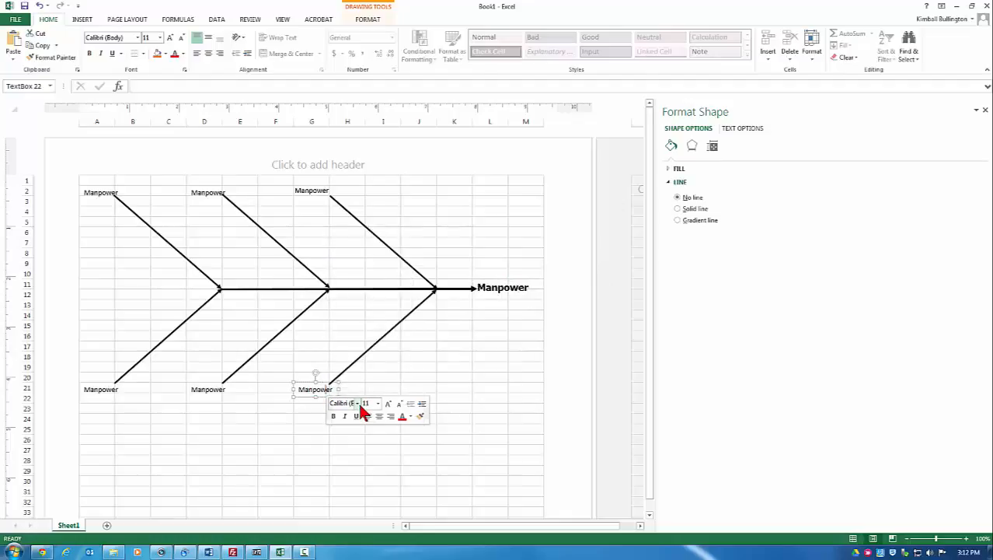
{"action": "left_click", "coordinate": [358, 402]}
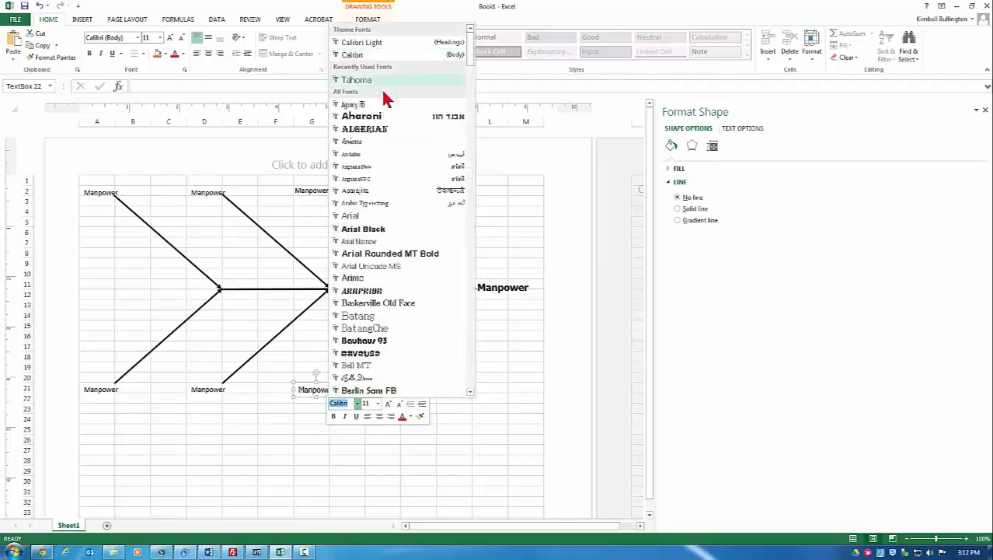
- Apply Tahoma to the bottom-right and top-right bone labels
{"action": "left_click", "coordinate": [356, 80]}
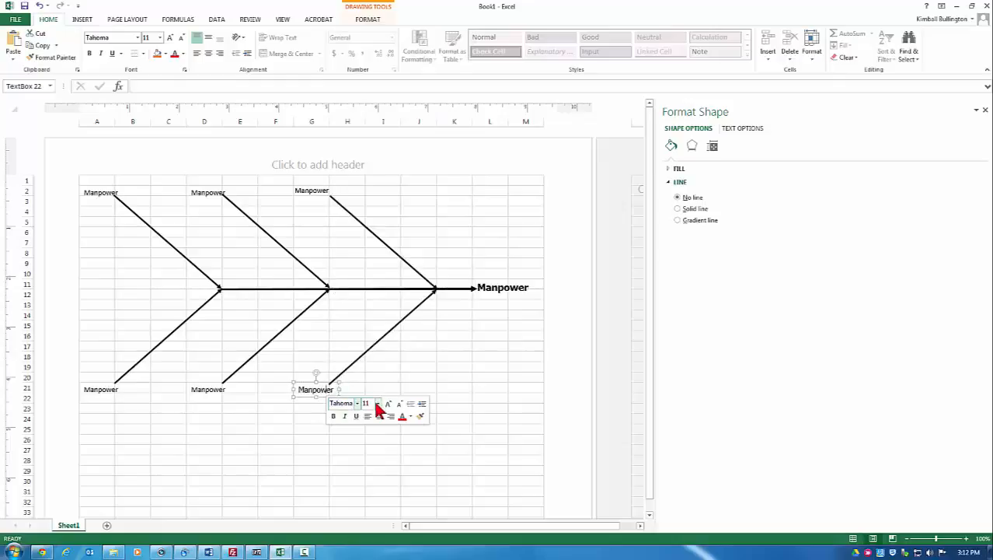
{"action": "mouse_move", "coordinate": [366, 211]}
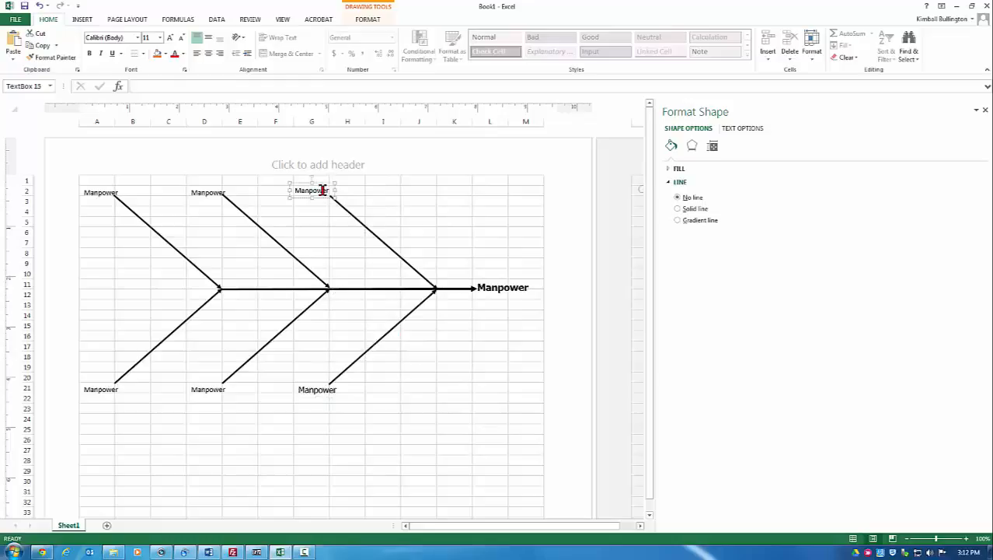
{"action": "right_click", "coordinate": [311, 190]}
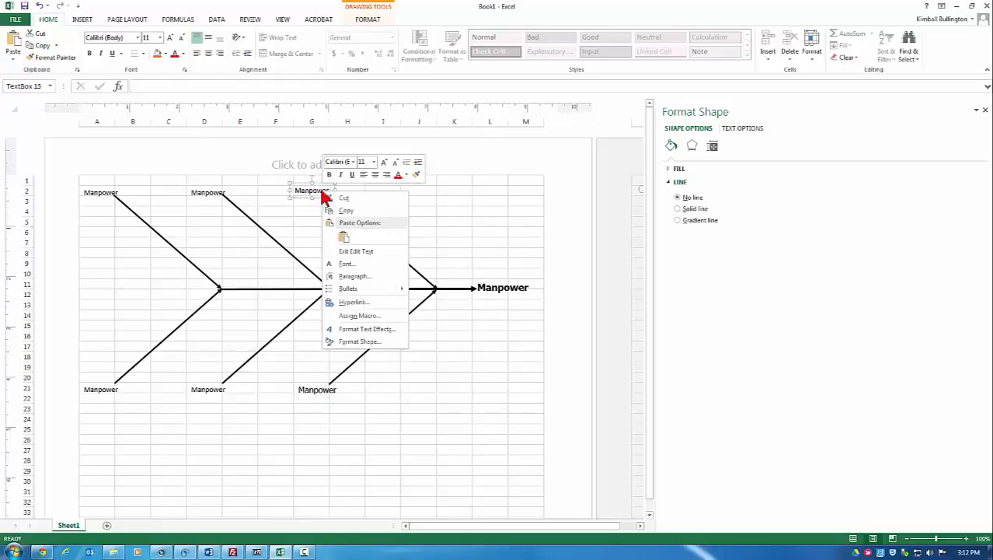
{"action": "left_click", "coordinate": [353, 162]}
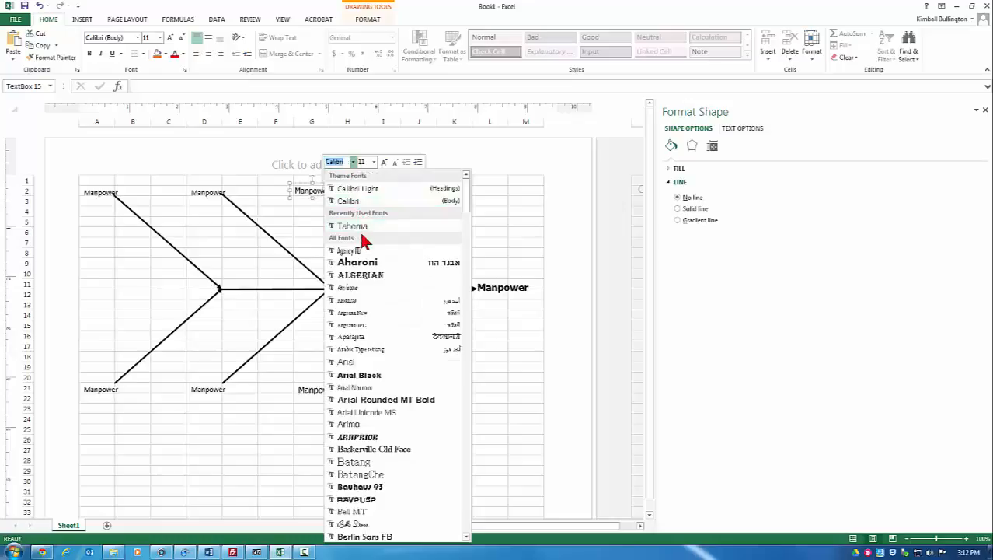
{"action": "left_click", "coordinate": [351, 225]}
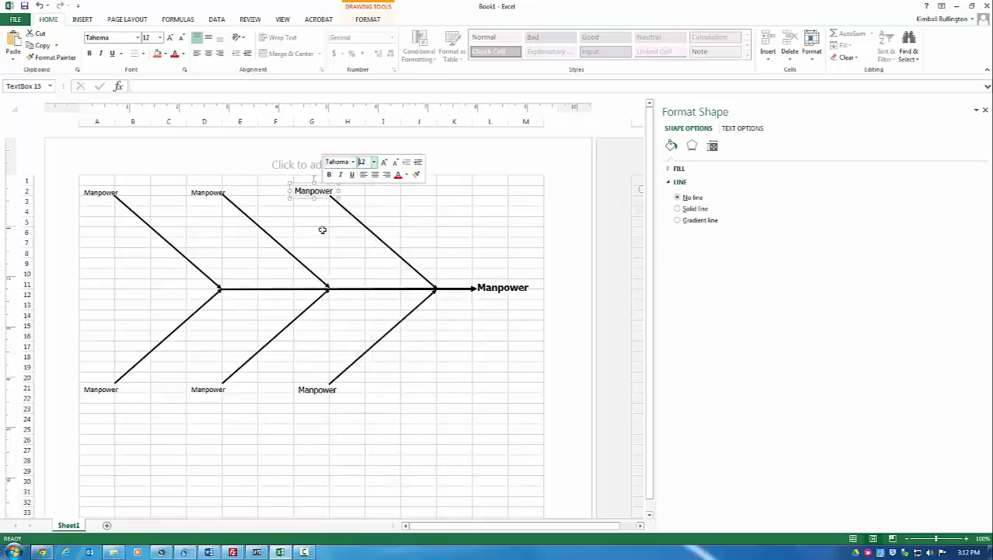
{"action": "left_click", "coordinate": [317, 388]}
{"action": "type", "text": "Methods"}
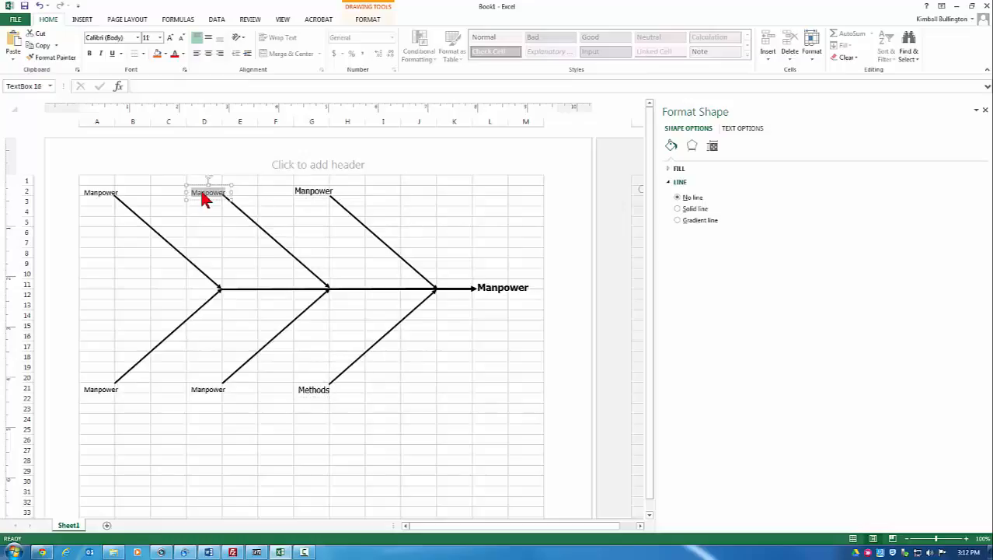
- Label the upper-middle bone Materials in Tahoma and set the Measurements label to size 12
{"action": "type", "text": "Material"}
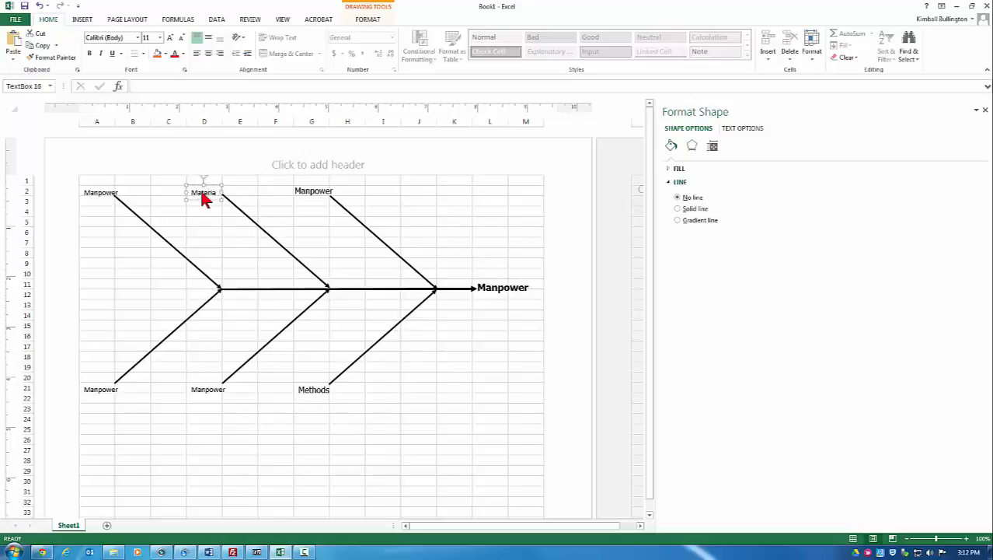
{"action": "double_click", "coordinate": [203, 192]}
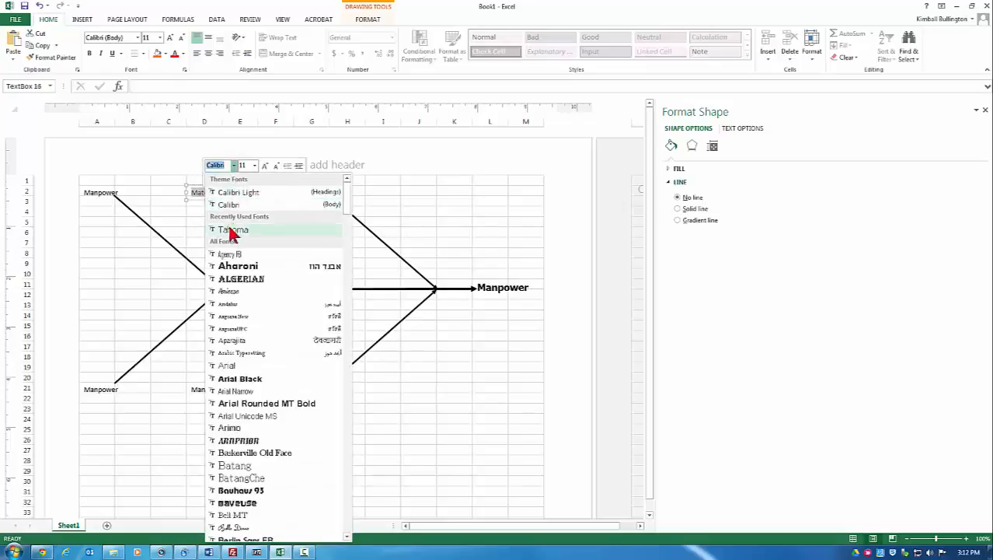
{"action": "left_click", "coordinate": [233, 228]}
{"action": "type", "text": "Measurements"}
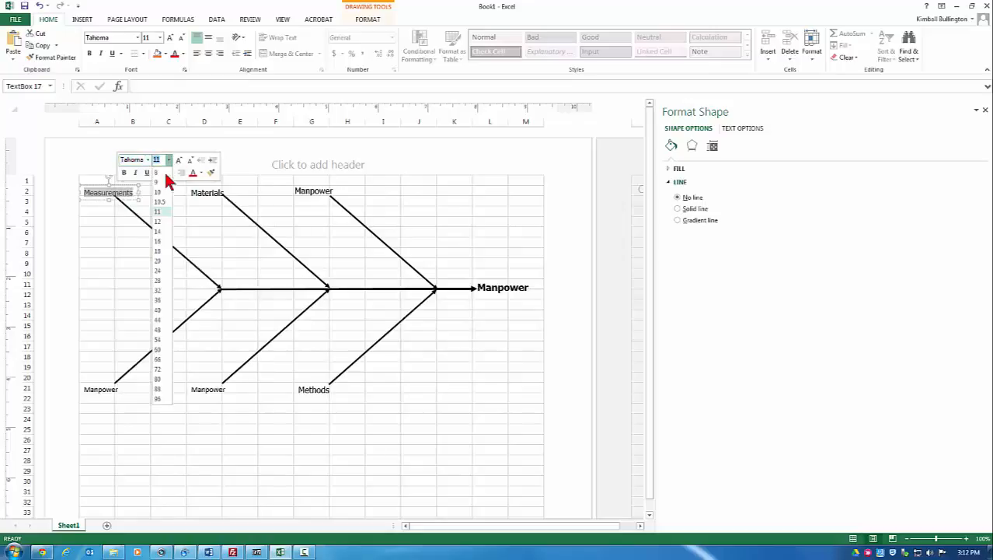
{"action": "left_click", "coordinate": [157, 220]}
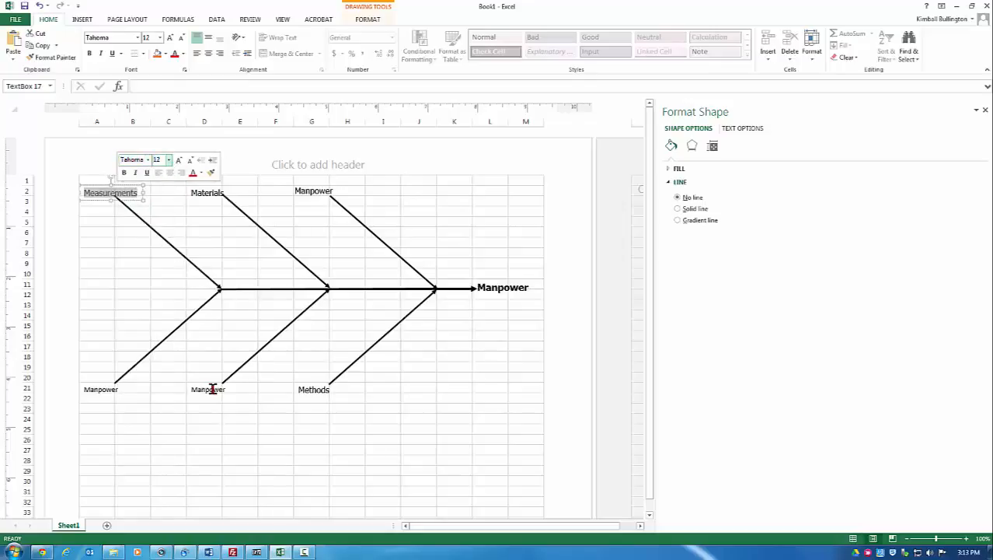
{"action": "left_click", "coordinate": [208, 389]}
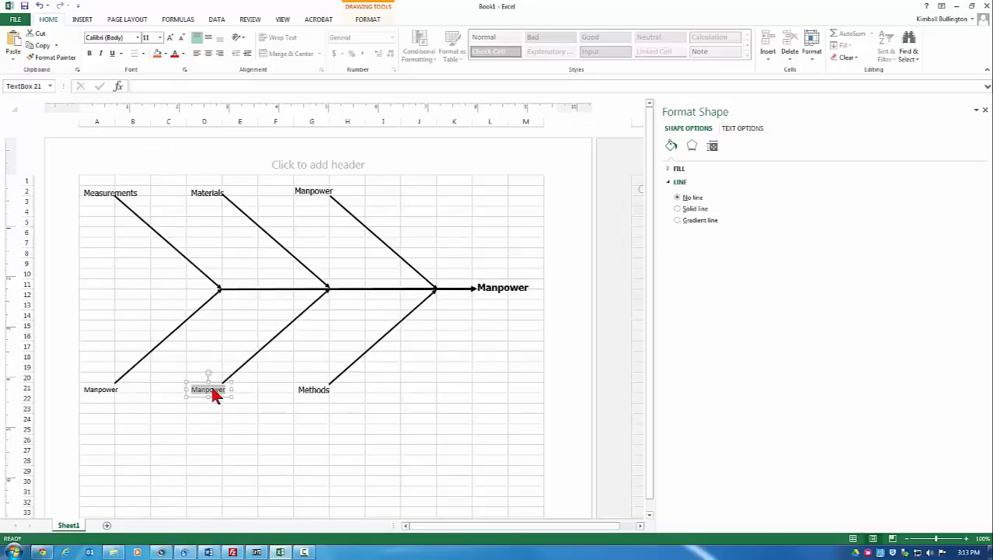
- Rename the middle lower bone label to Machines in Tahoma with a chosen font size
{"action": "type", "text": "Machines"}
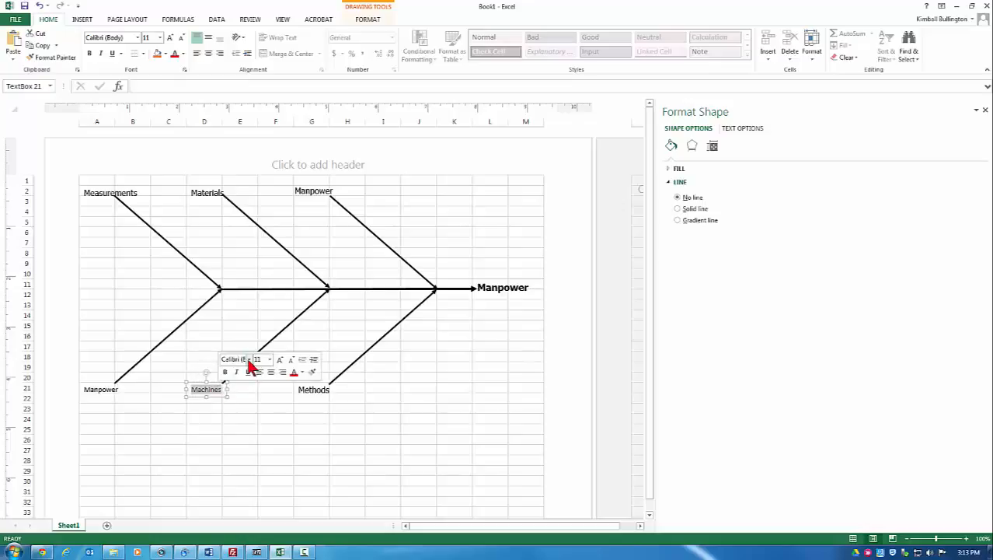
{"action": "left_click", "coordinate": [244, 359]}
{"action": "type", "text": "Tahoma"}
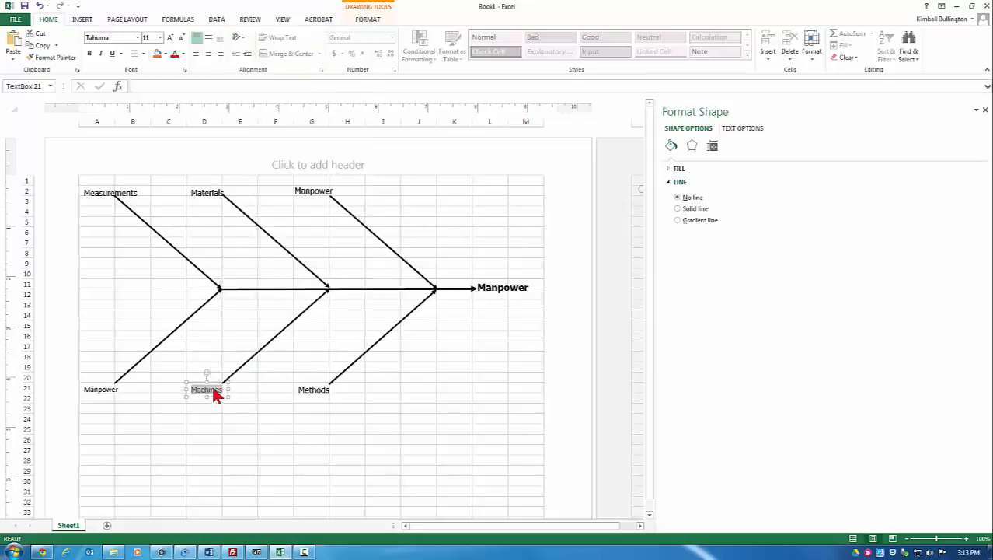
{"action": "right_click", "coordinate": [205, 389]}
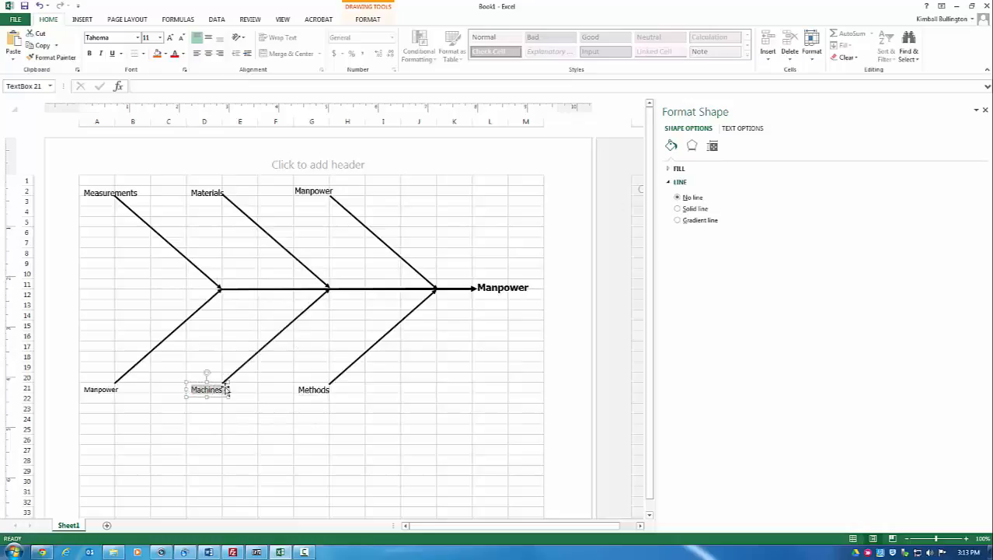
{"action": "left_click", "coordinate": [277, 357]}
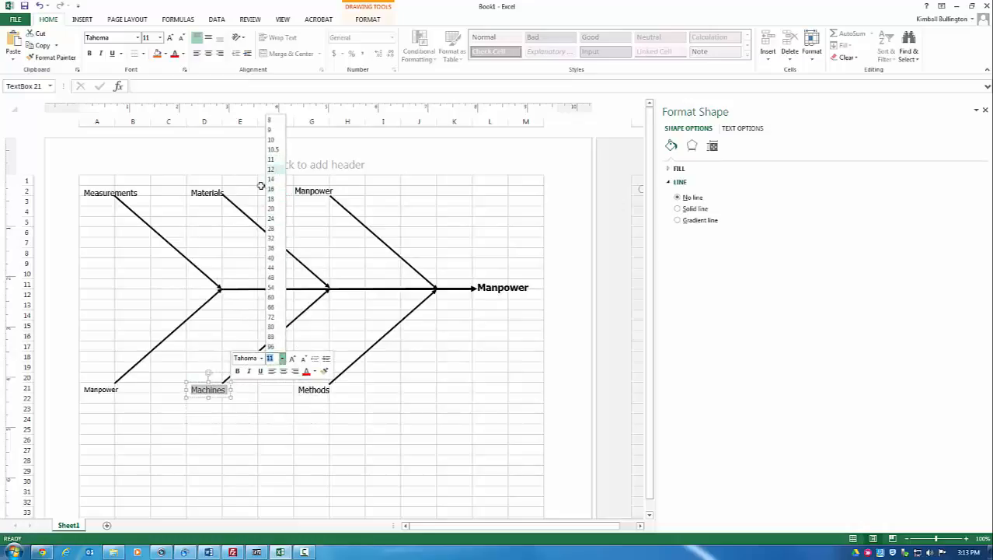
{"action": "left_click", "coordinate": [100, 389]}
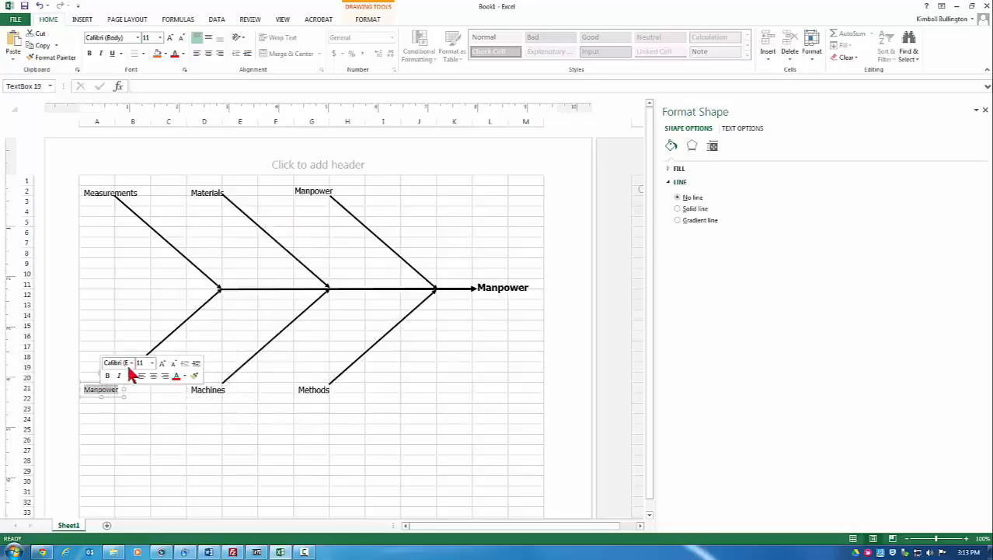
- Give the lower-left bone label Tahoma and a font size, selecting its text for replacing
{"action": "left_click", "coordinate": [117, 363]}
{"action": "type", "text": "Tahoma"}
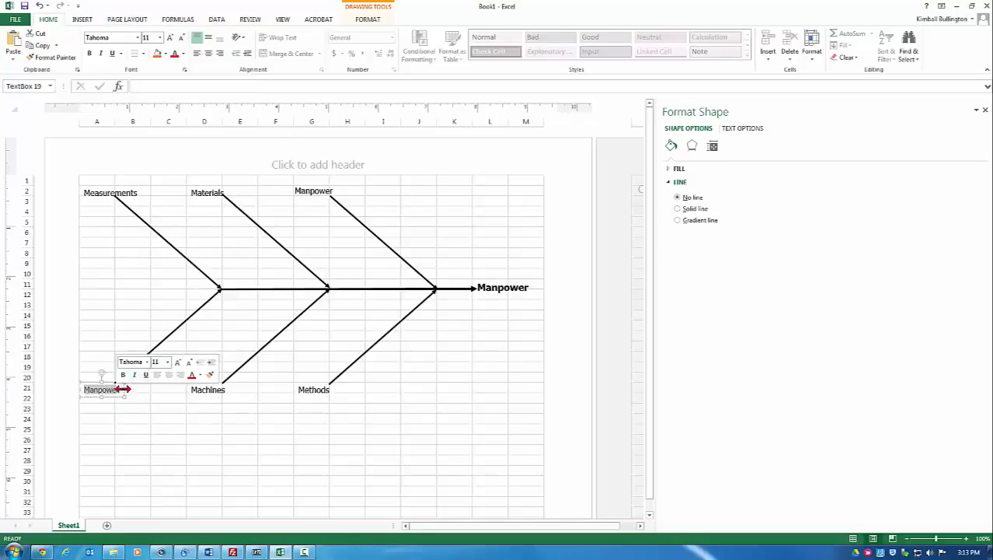
{"action": "left_click", "coordinate": [164, 360]}
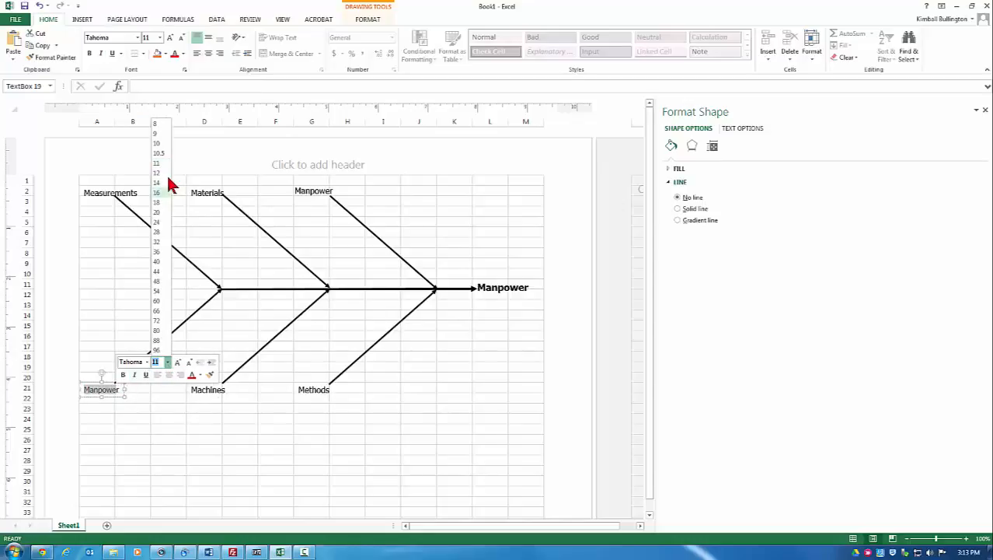
{"action": "left_click", "coordinate": [157, 172]}
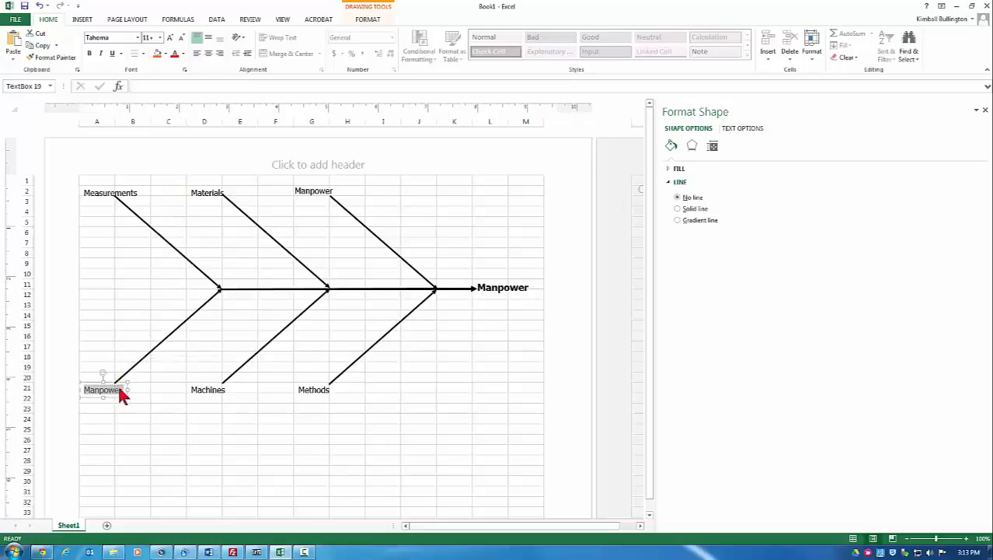
{"action": "right_click", "coordinate": [102, 389]}
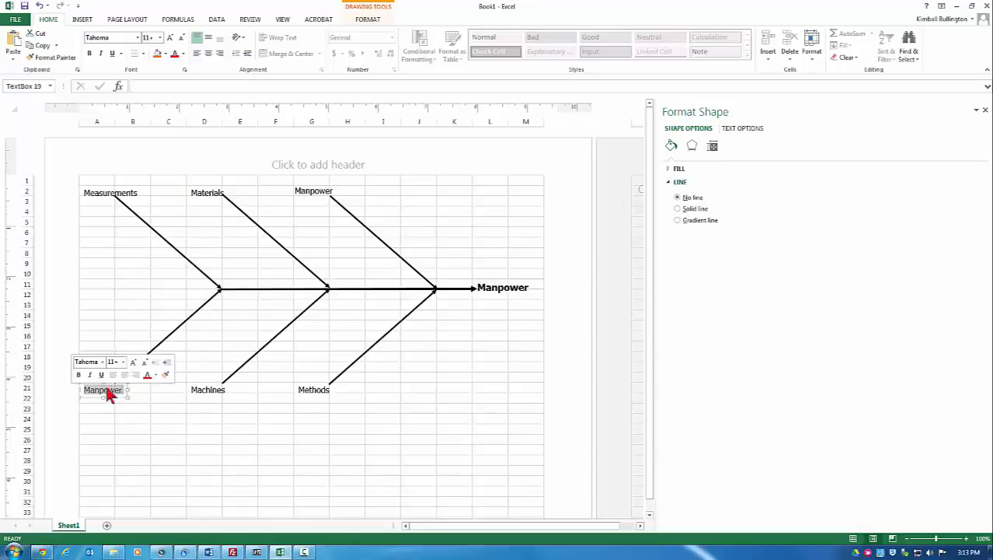
{"action": "left_click", "coordinate": [121, 361]}
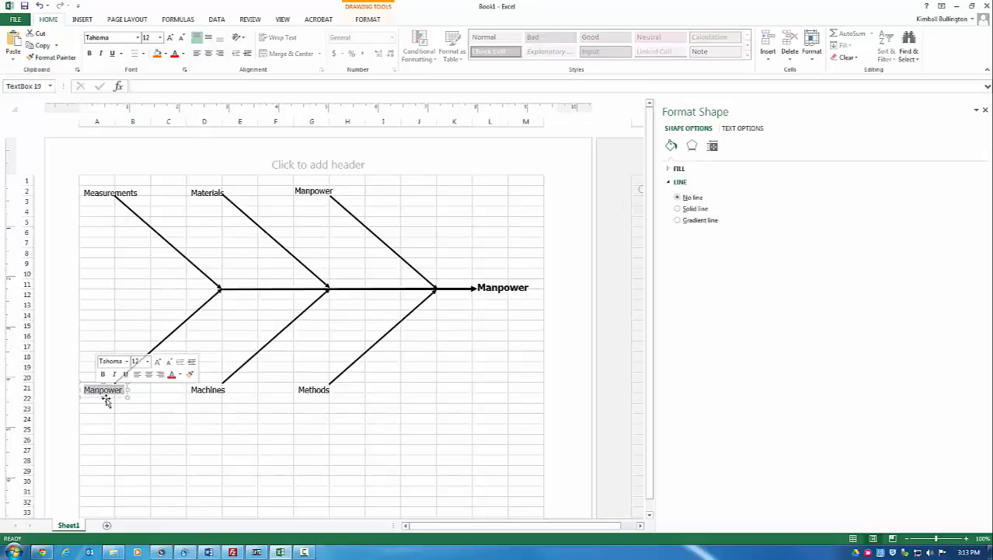
- Replace the lower-left bone label text with Mother Nature
{"action": "type", "text": "Mother"}
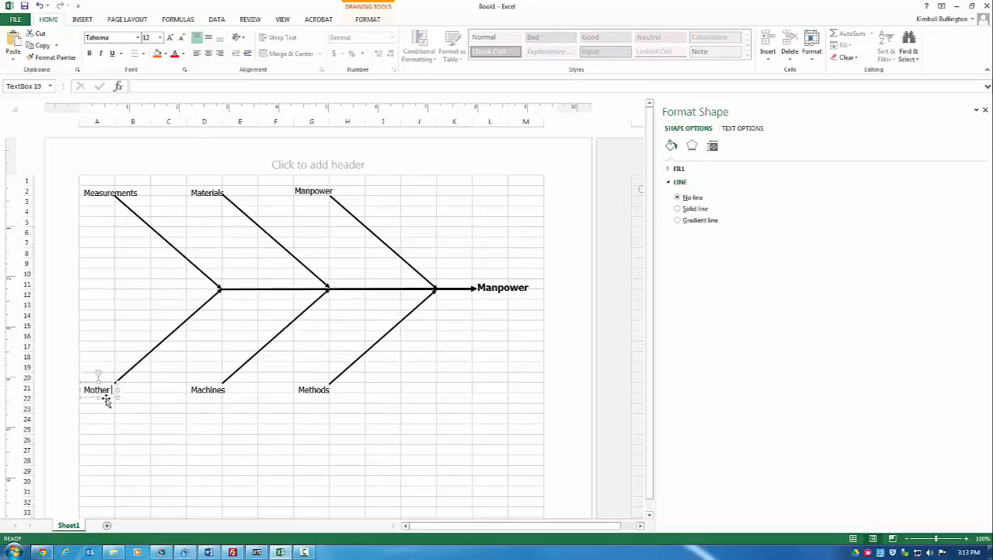
{"action": "type", "text": "Nature"}
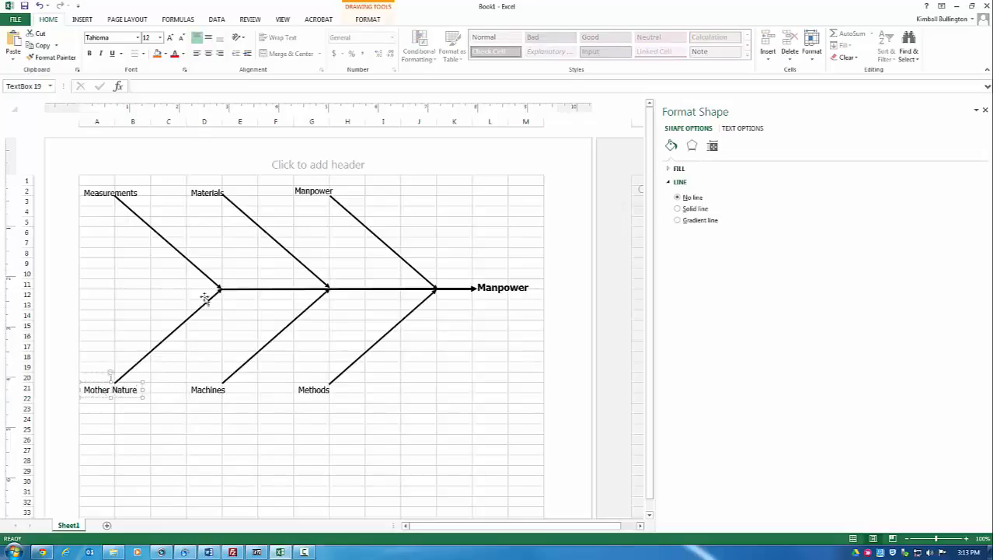
{"action": "left_click", "coordinate": [240, 336]}
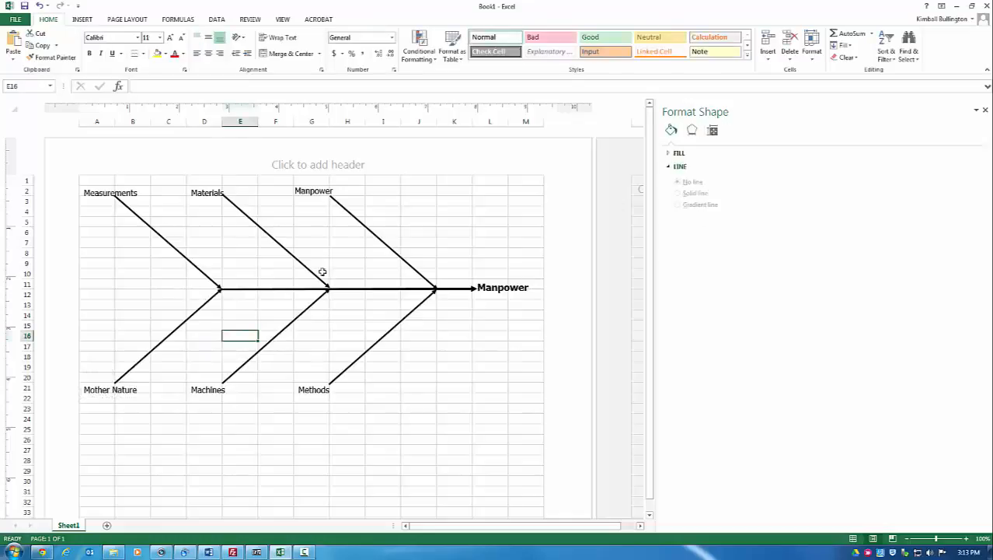
{"action": "mouse_move", "coordinate": [320, 426]}
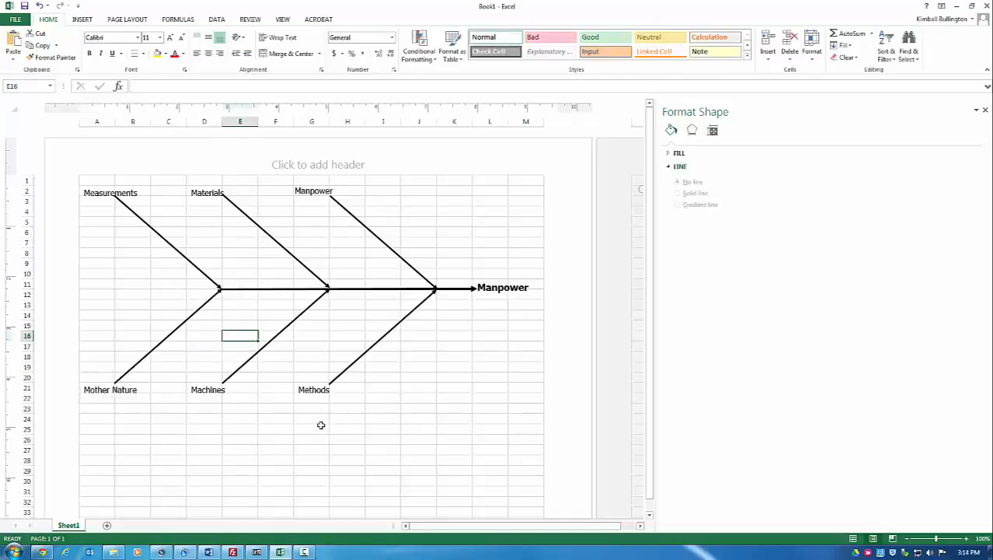
{"action": "mouse_move", "coordinate": [126, 392]}
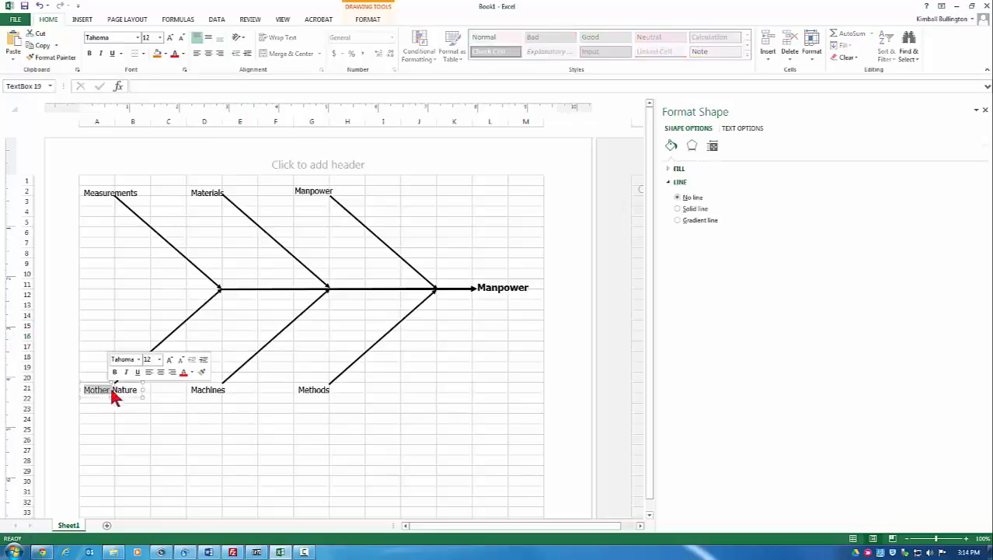
- Rename Mother Nature to Environment and the upper-right Manpower label to People
{"action": "left_click", "coordinate": [199, 418]}
{"action": "type", "text": "Environment"}
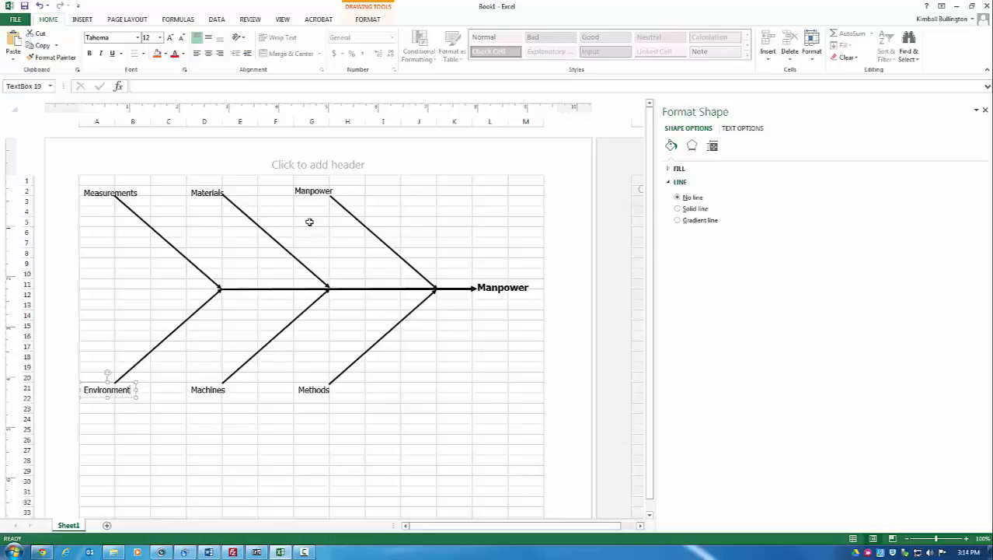
{"action": "double_click", "coordinate": [314, 189]}
{"action": "type", "text": "People"}
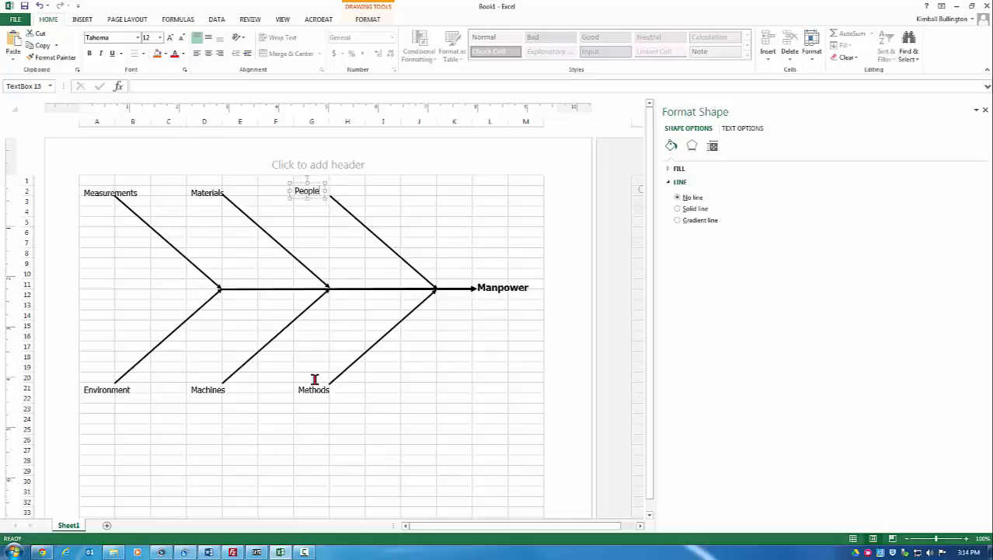
- Rename the Methods label to Processes and bring up the Insert Shapes gallery
{"action": "left_click", "coordinate": [314, 388]}
{"action": "type", "text": "Processes"}
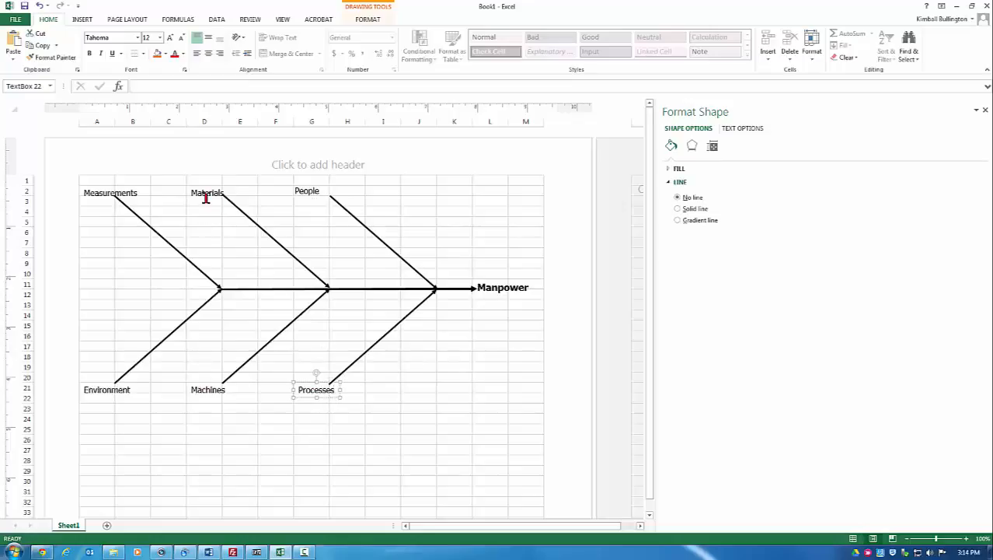
{"action": "mouse_move", "coordinate": [290, 263]}
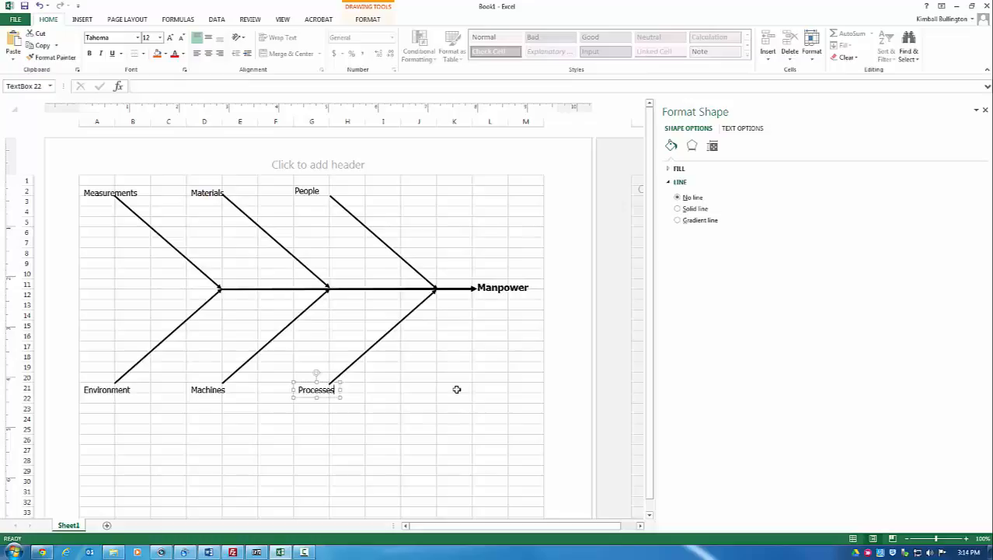
{"action": "mouse_move", "coordinate": [109, 19]}
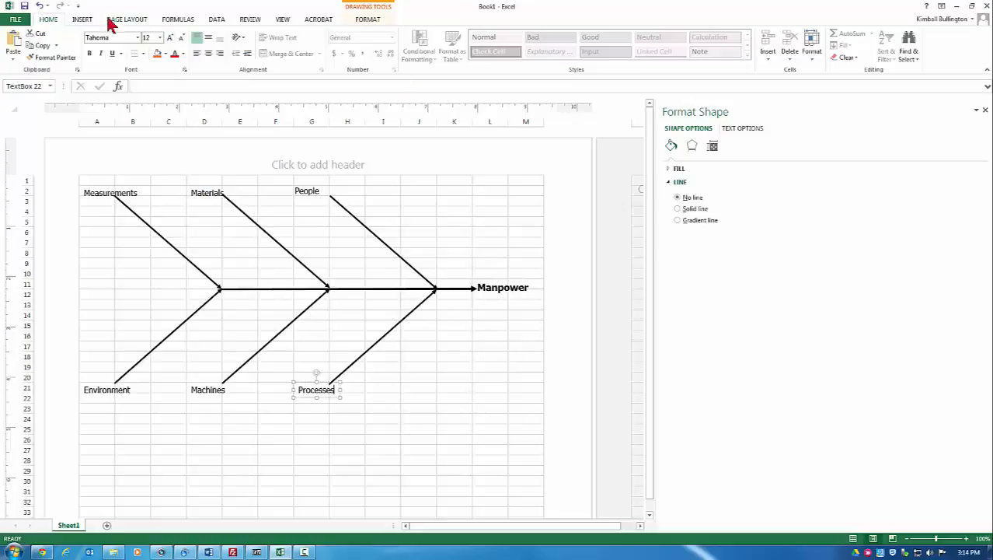
{"action": "left_click", "coordinate": [82, 18]}
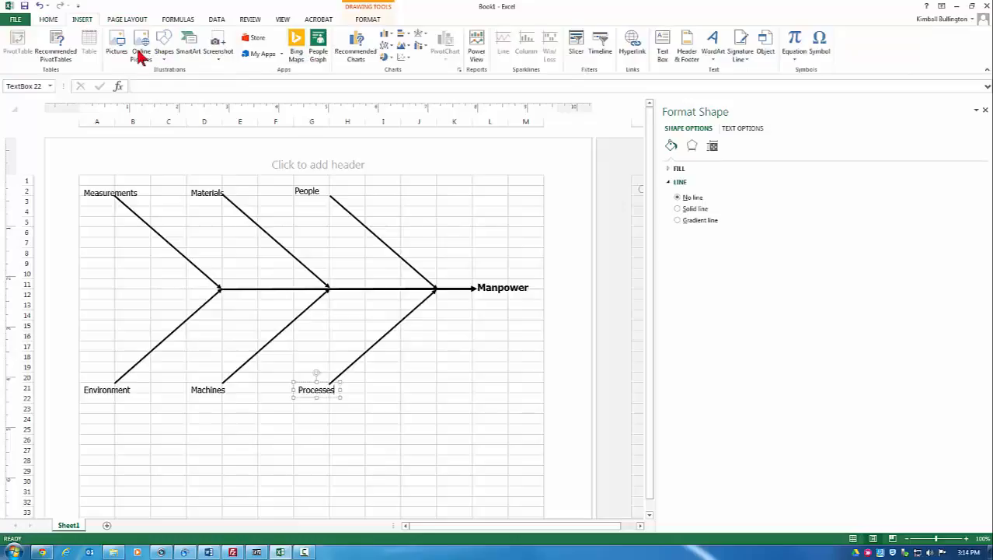
{"action": "left_click", "coordinate": [163, 44]}
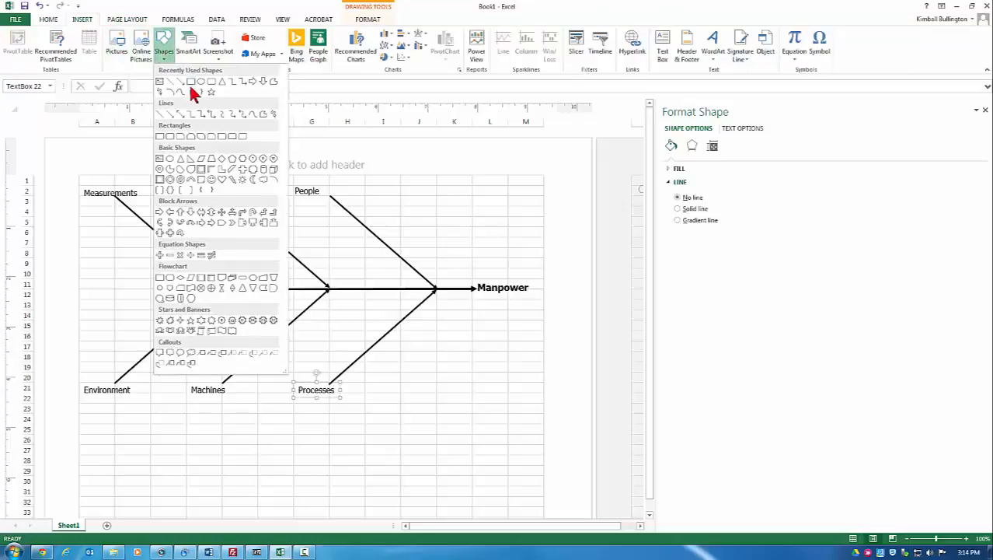